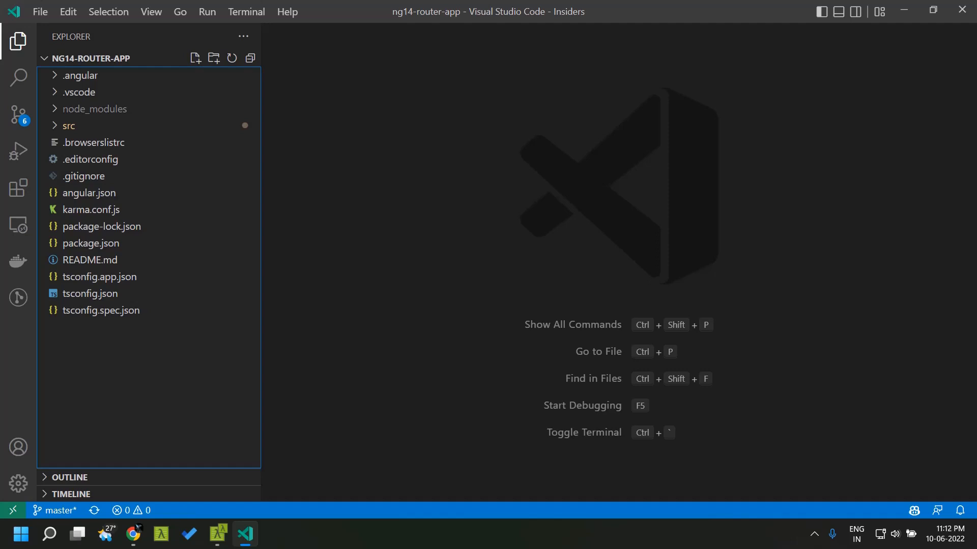
# View the route definitions in src/app/app-routing.module.ts and bring up the running app
pyautogui.click(67, 125)
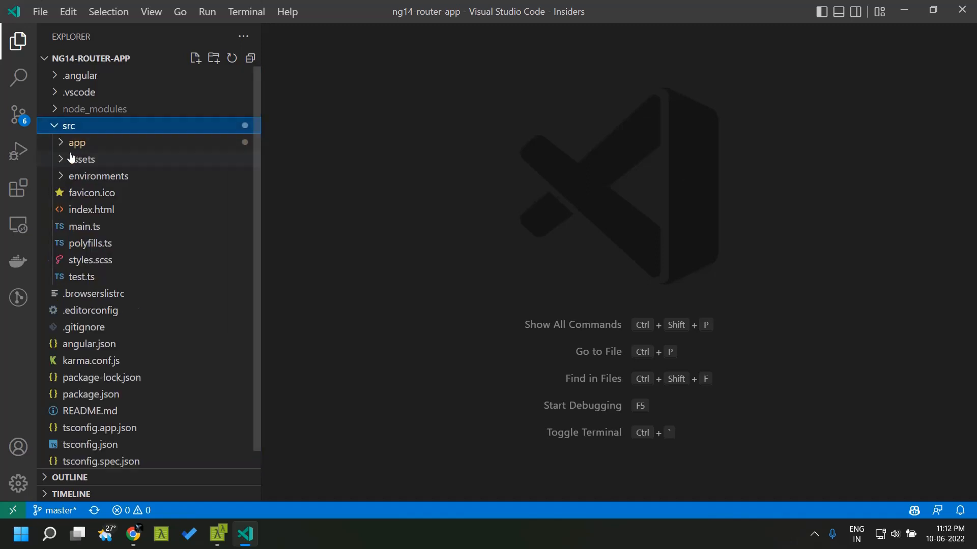
pyautogui.click(77, 142)
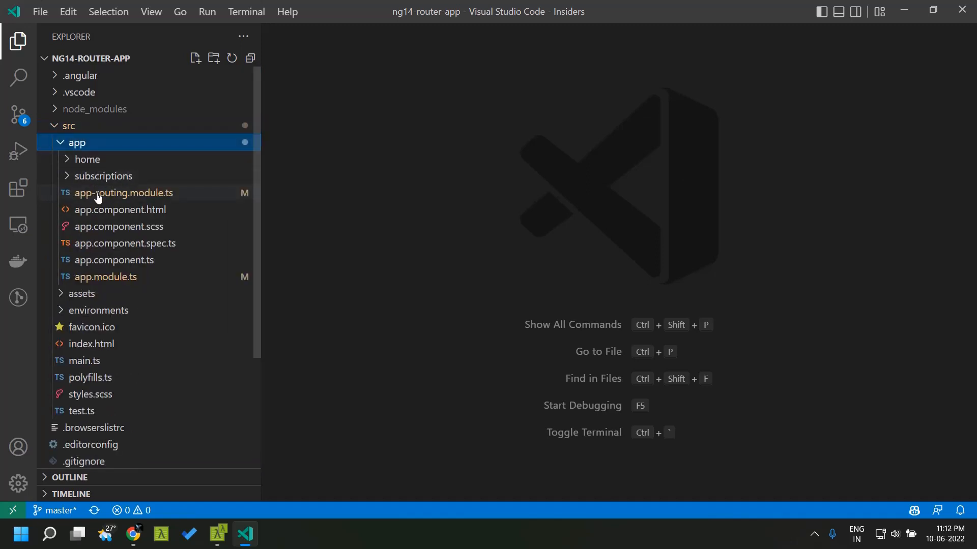
pyautogui.click(123, 192)
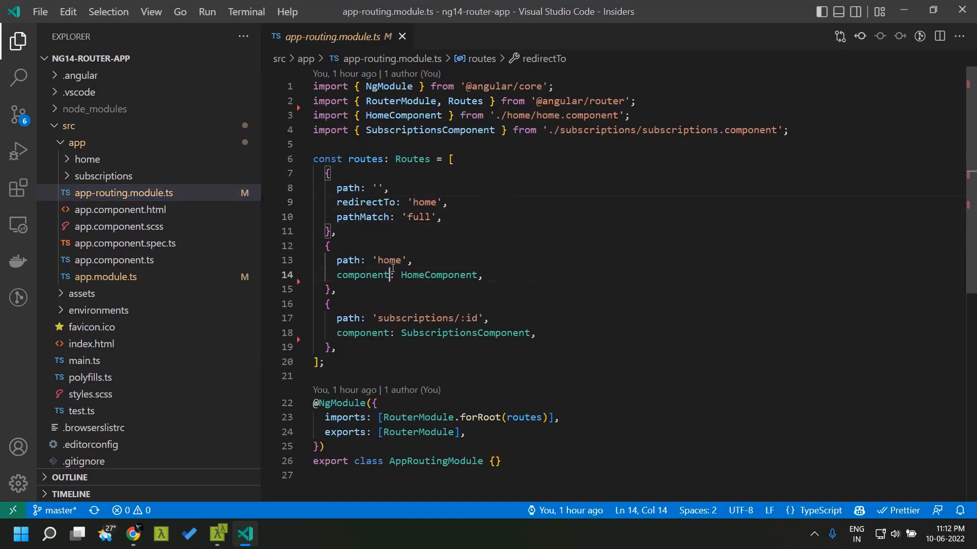
pyautogui.click(439, 275)
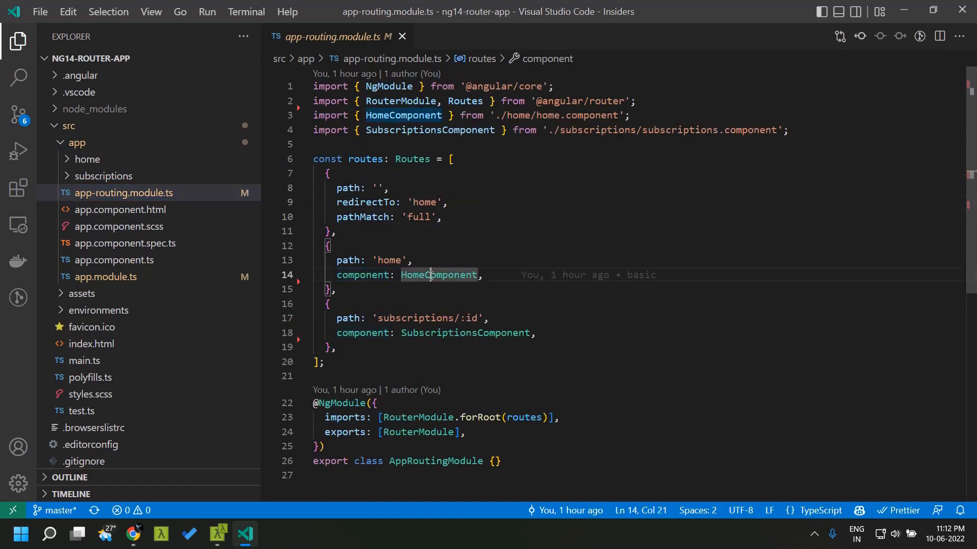
pyautogui.click(132, 533)
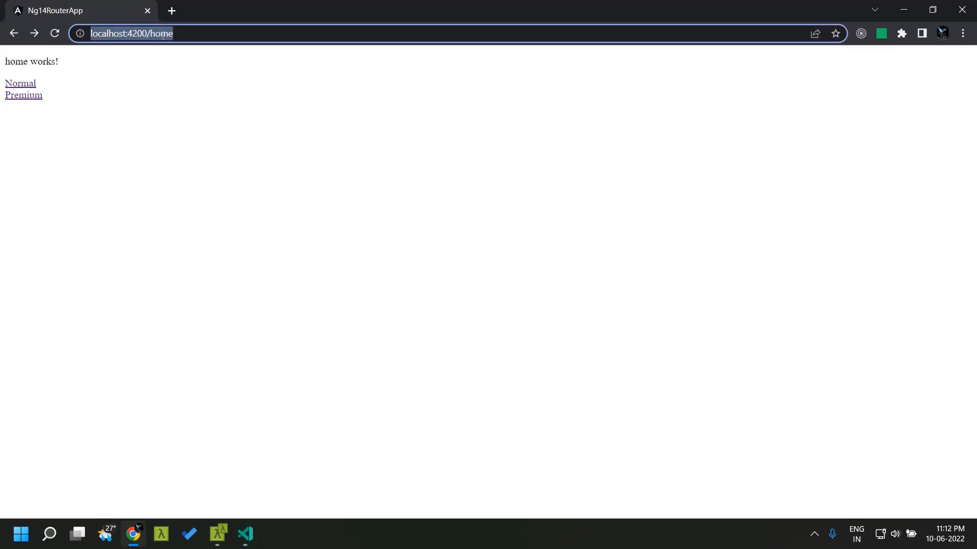
pyautogui.click(162, 33)
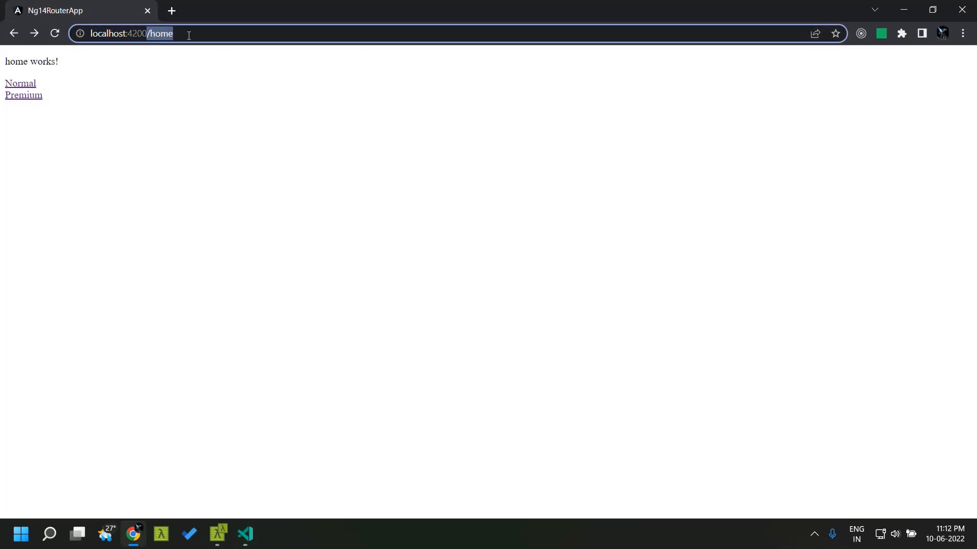
pyautogui.click(244, 534)
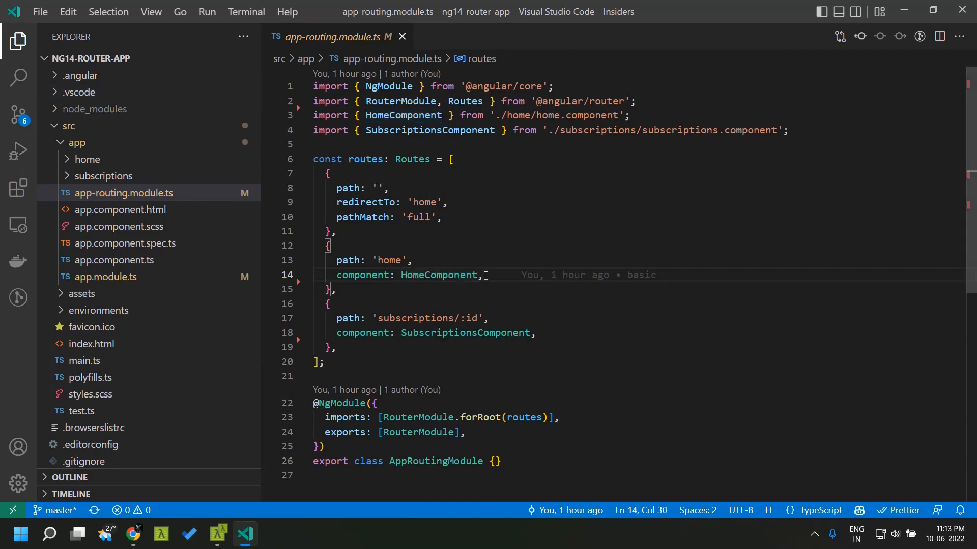
pyautogui.click(133, 535)
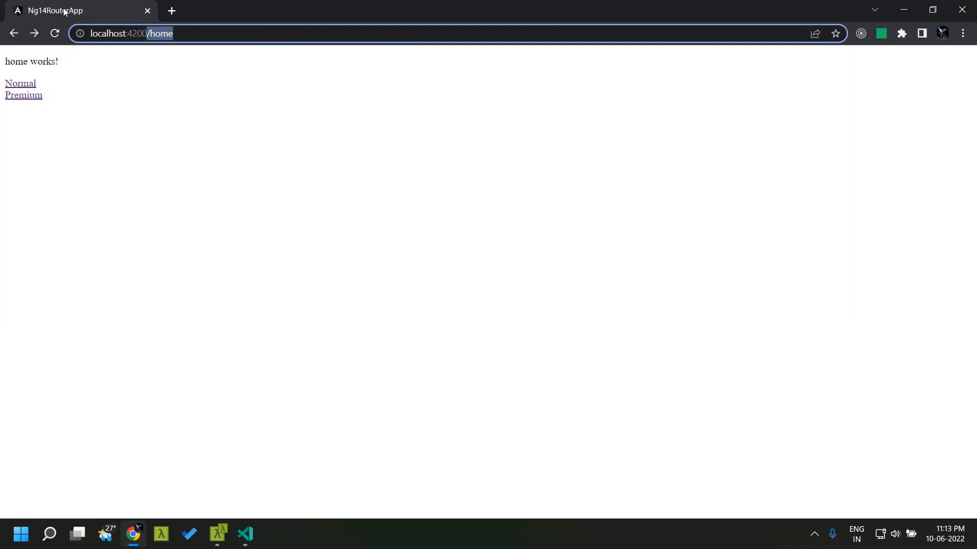
pyautogui.click(245, 533)
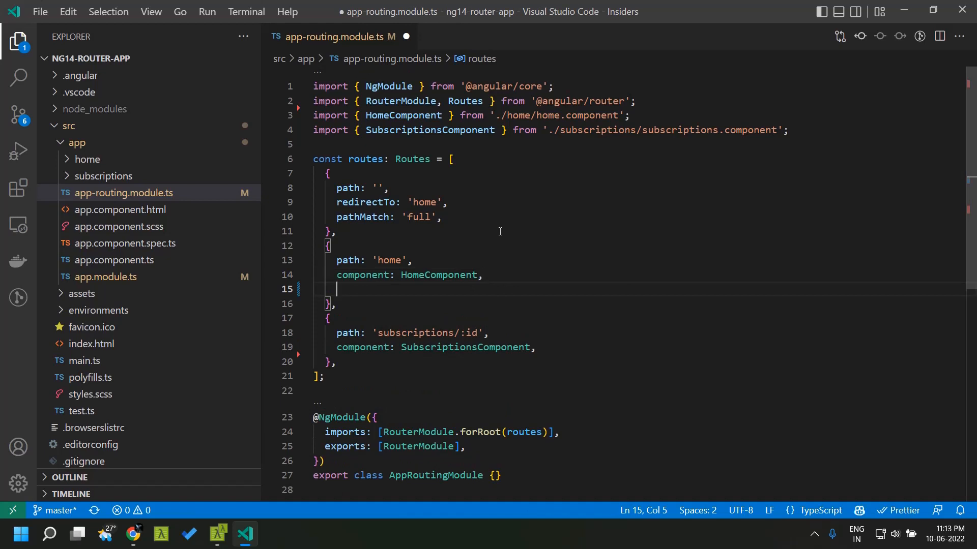
# Add title: 'Home' to the home route and check that the browser tab reads Home
pyautogui.write("title: 'Home',")
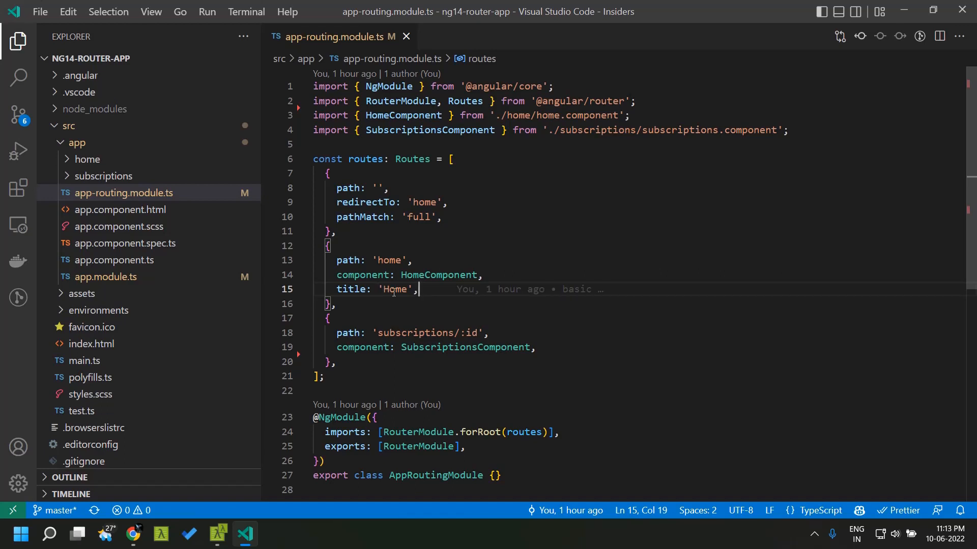
pyautogui.doubleClick(394, 289)
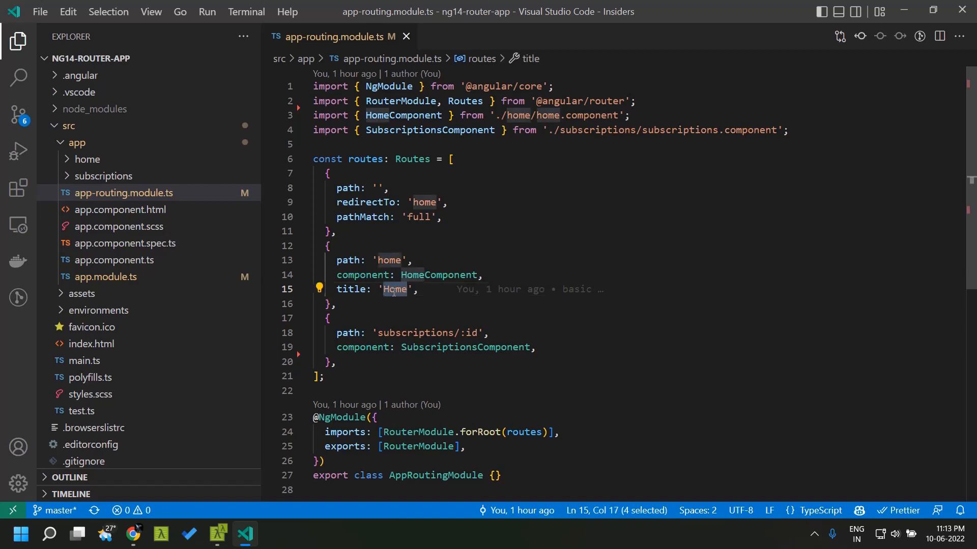
pyautogui.click(133, 535)
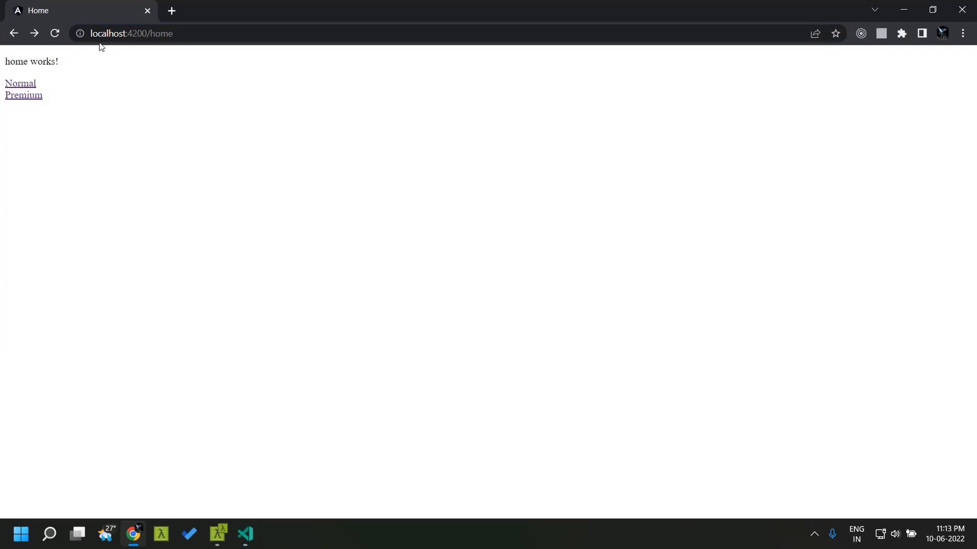
pyautogui.moveTo(36, 15)
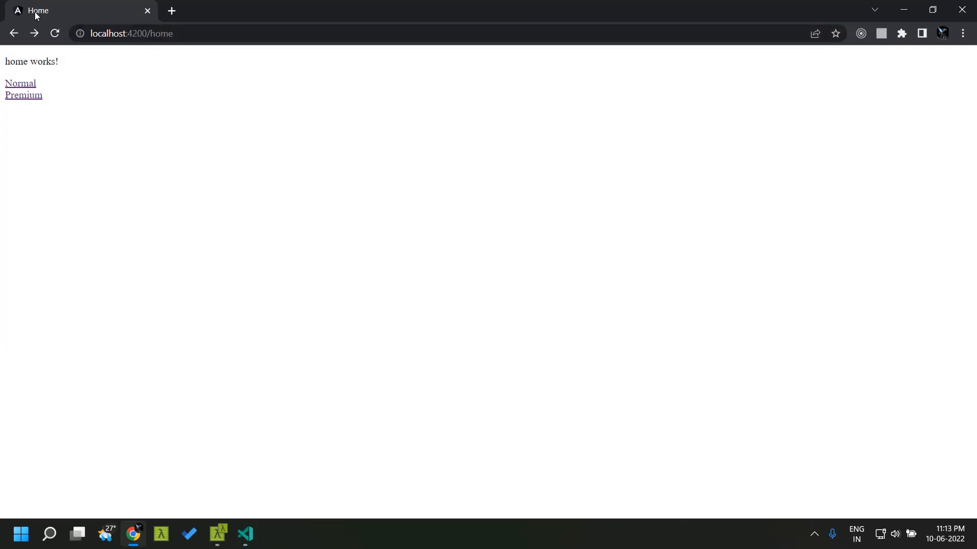
pyautogui.moveTo(37, 11)
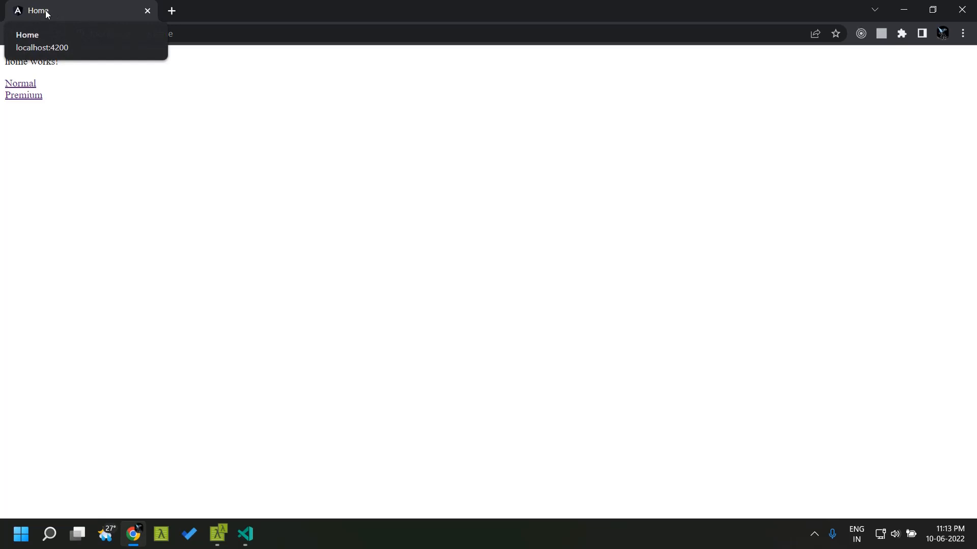
# Show the Source Control list of pending changes beside the routing module code
pyautogui.click(244, 535)
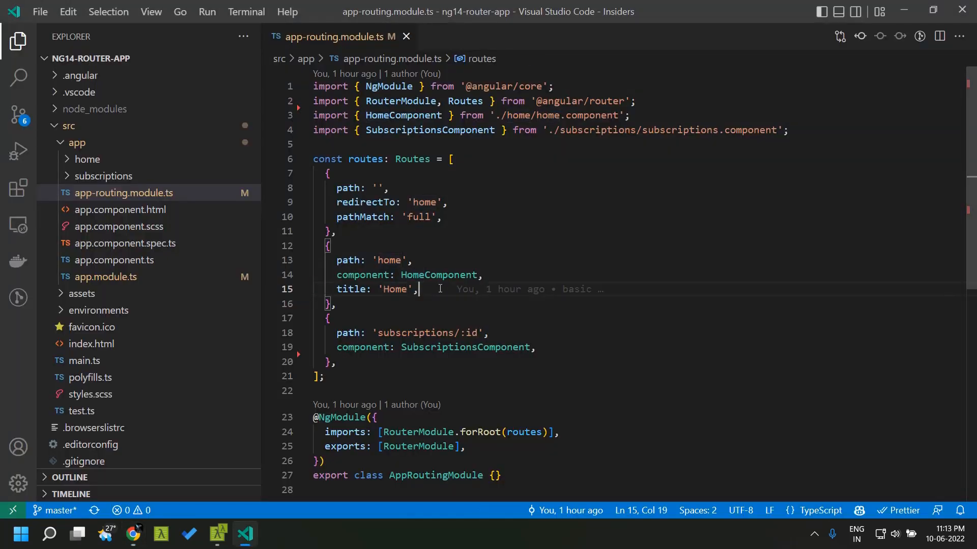
pyautogui.click(399, 289)
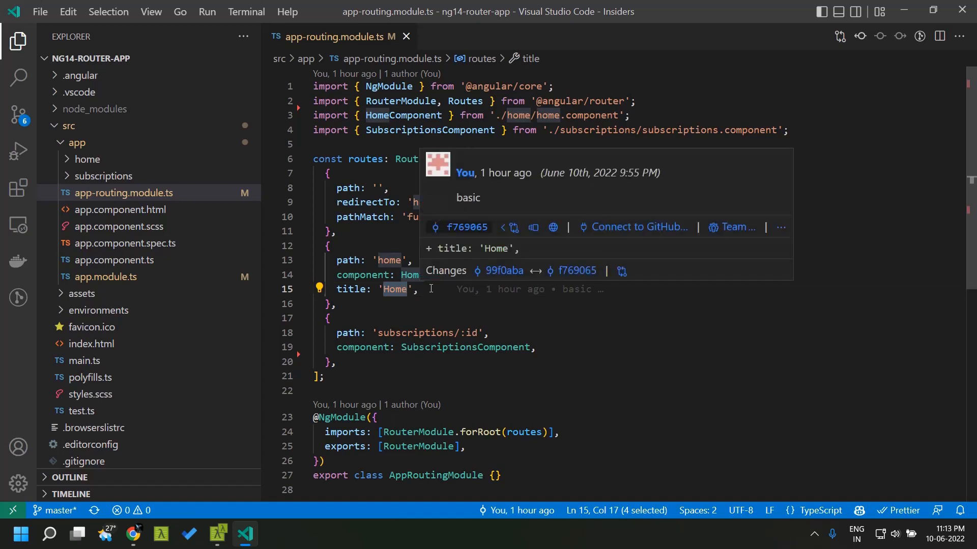
pyautogui.click(18, 114)
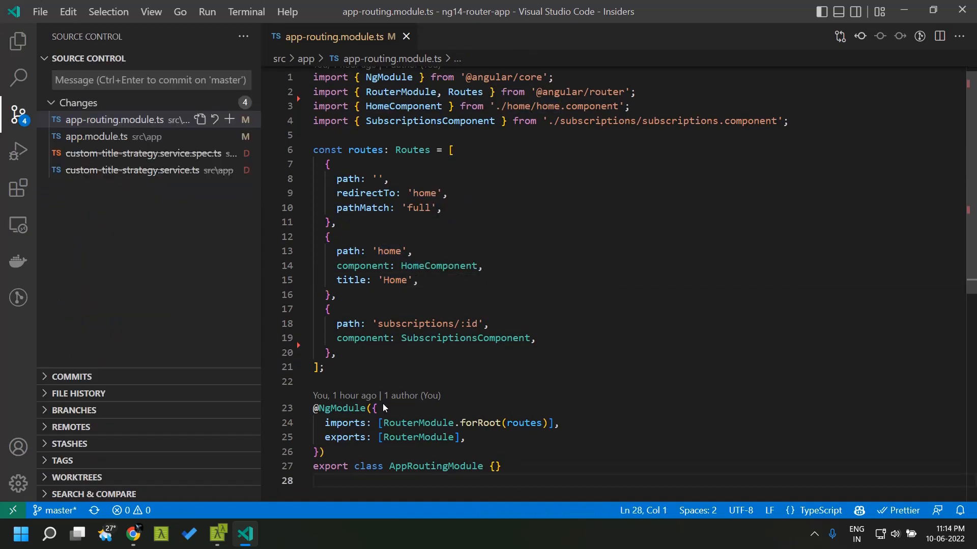
# Review the subscriptions/:id route path and the home route's 'Home' title entry
pyautogui.doubleClick(416, 324)
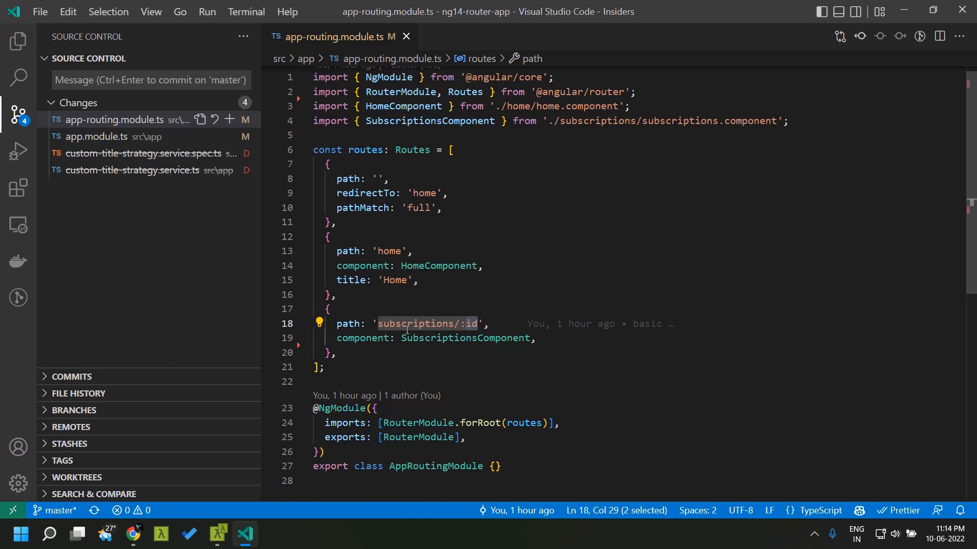
pyautogui.click(405, 324)
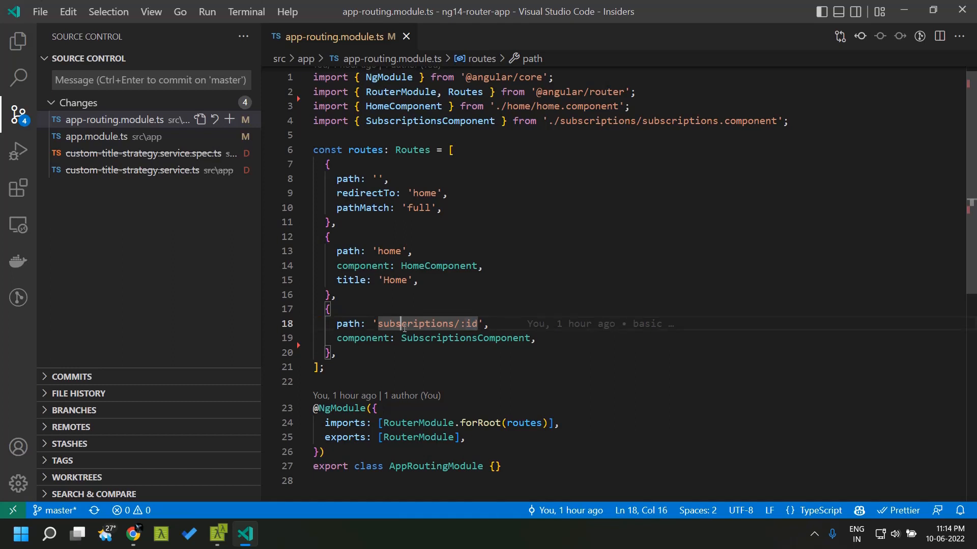
pyautogui.click(474, 324)
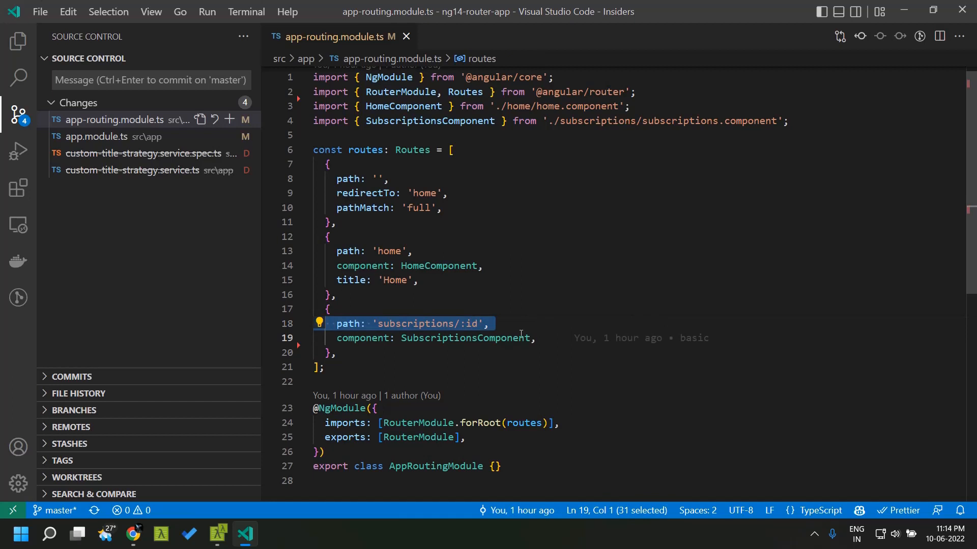
pyautogui.click(534, 338)
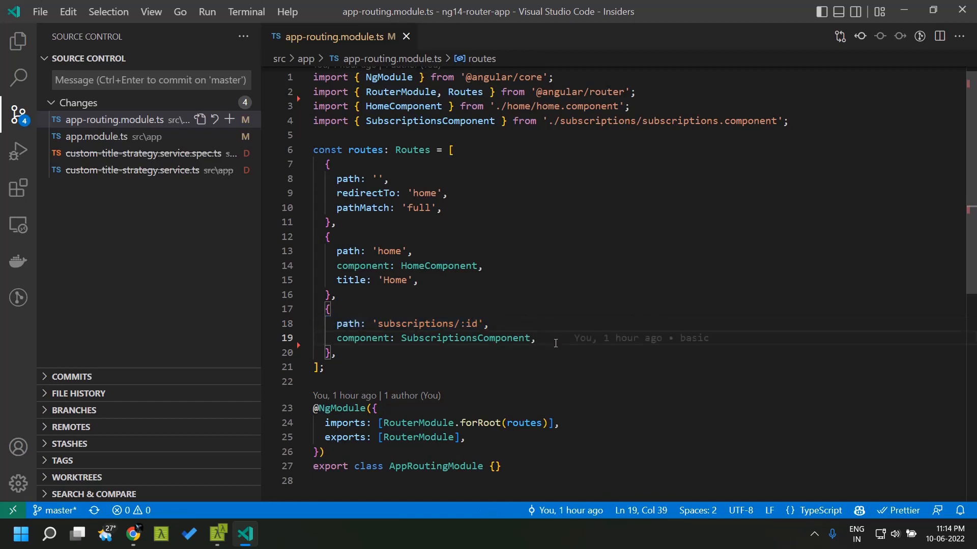
pyautogui.doubleClick(352, 280)
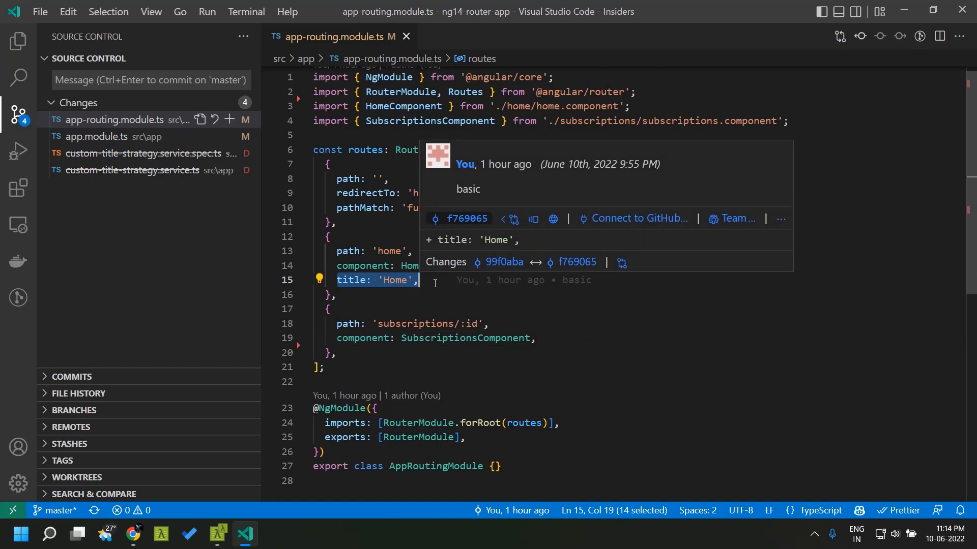
pyautogui.click(536, 338)
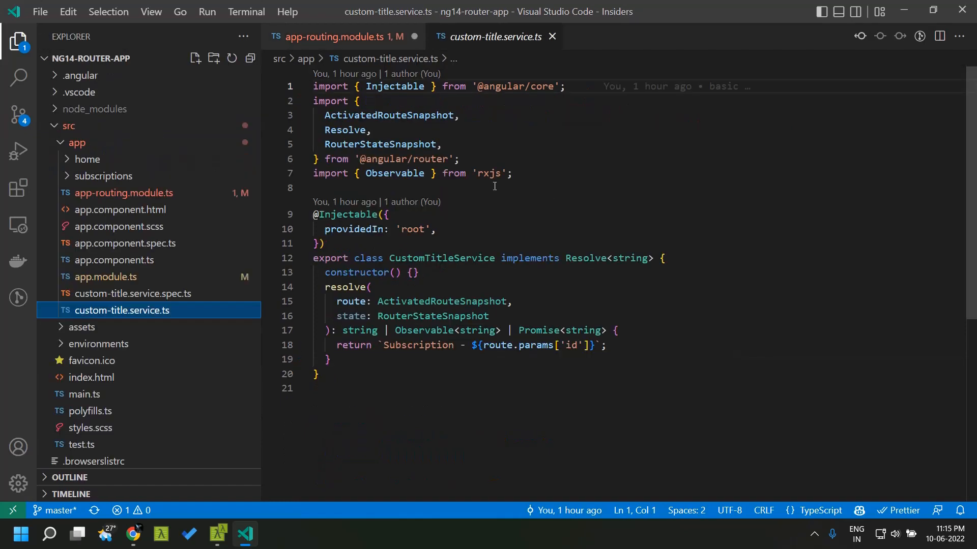
# Review CustomTitleService's resolve returning `Subscription - ${route.params['id']}`
pyautogui.doubleClick(441, 258)
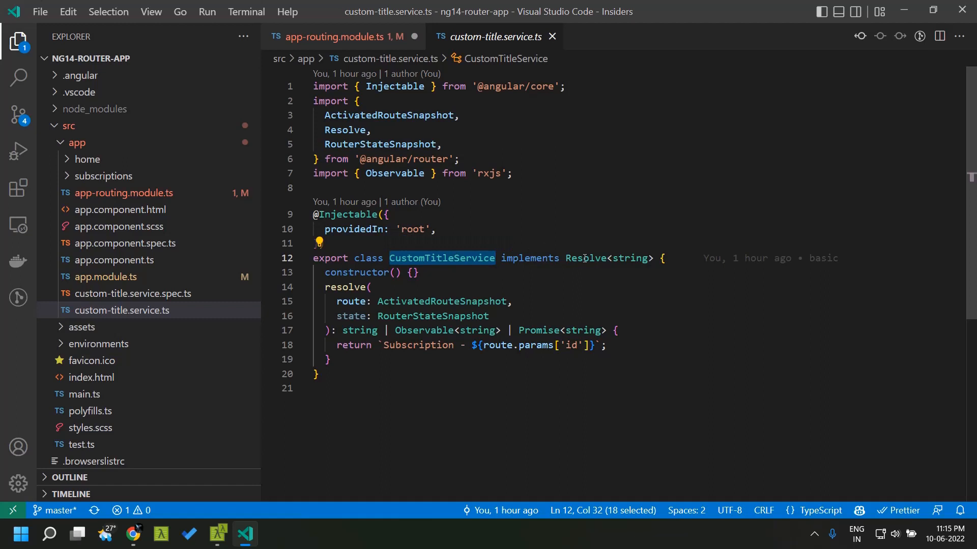
pyautogui.doubleClick(585, 258)
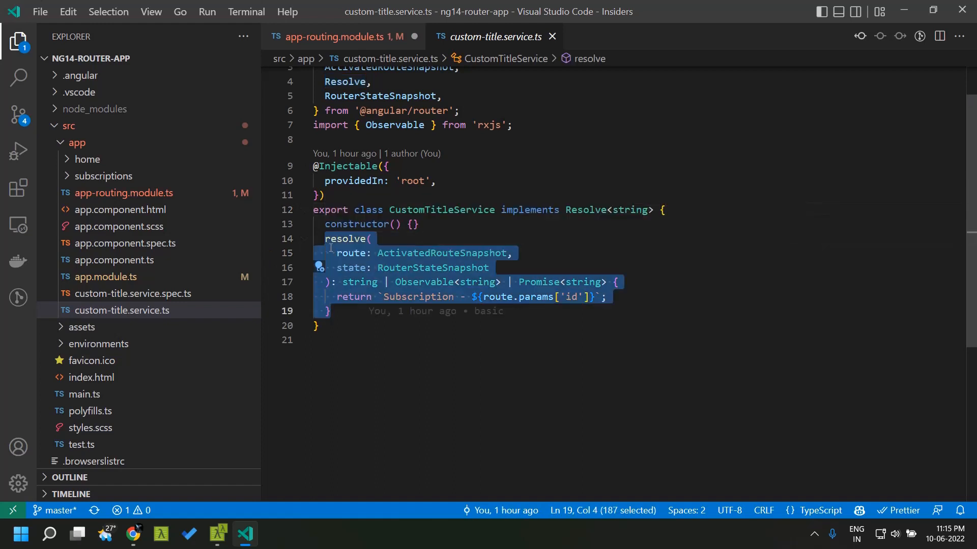
pyautogui.doubleClick(349, 253)
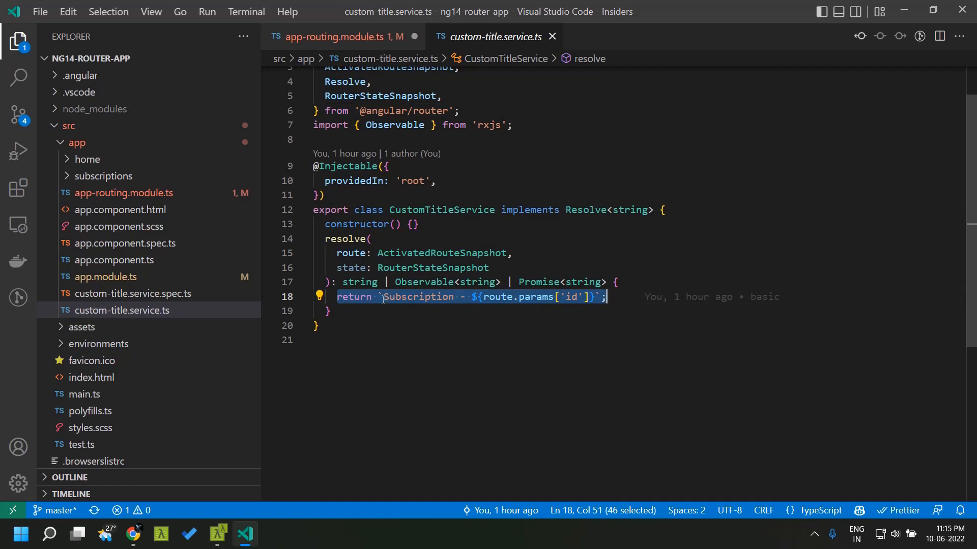
pyautogui.click(378, 297)
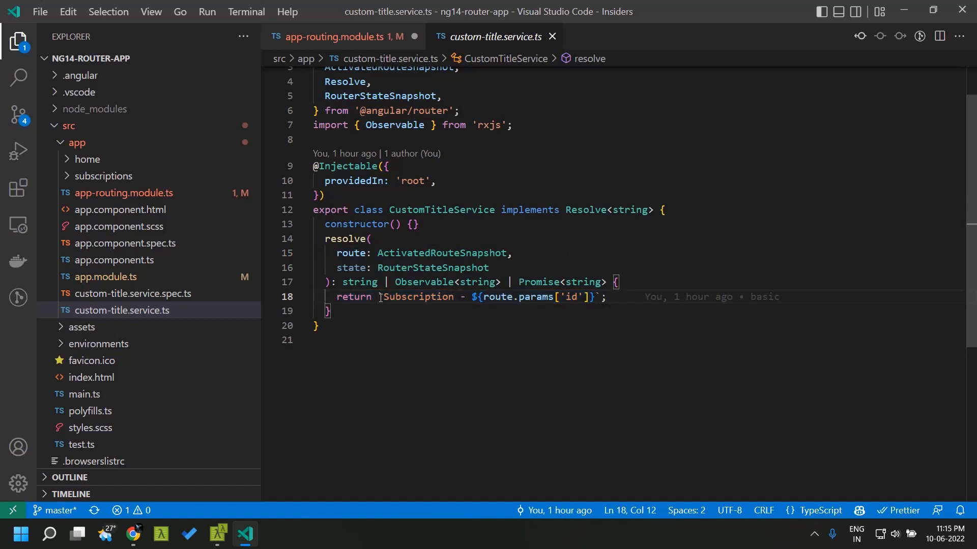
pyautogui.doubleClick(441, 209)
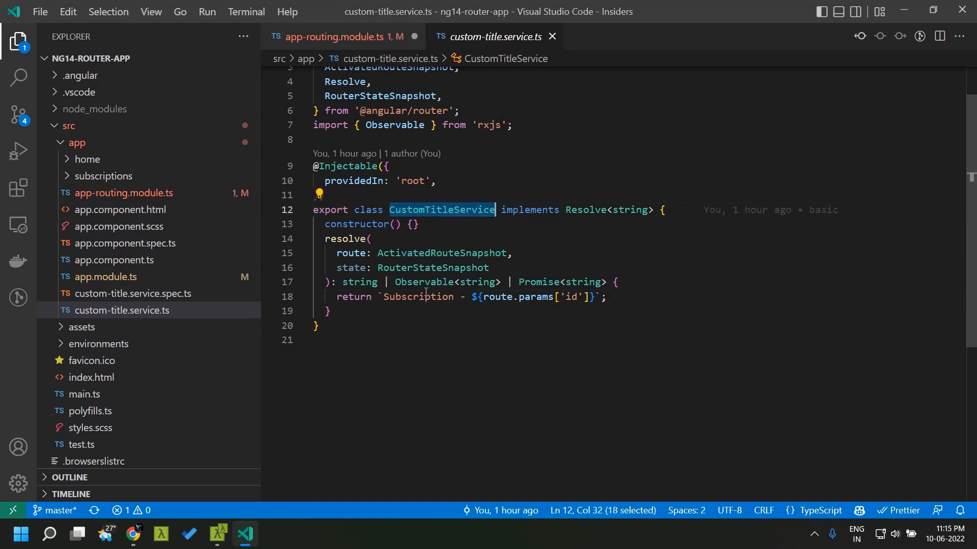
pyautogui.doubleClick(418, 296)
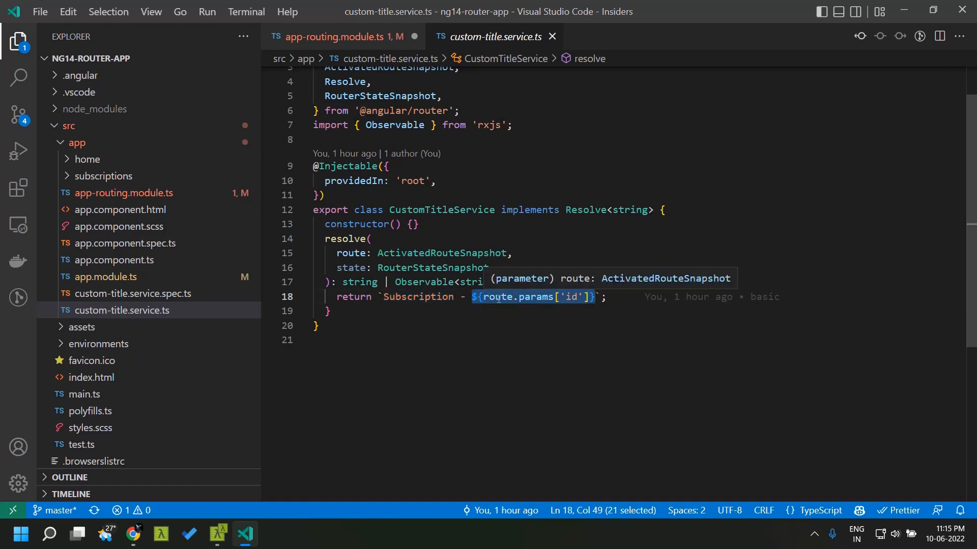
pyautogui.moveTo(366, 36)
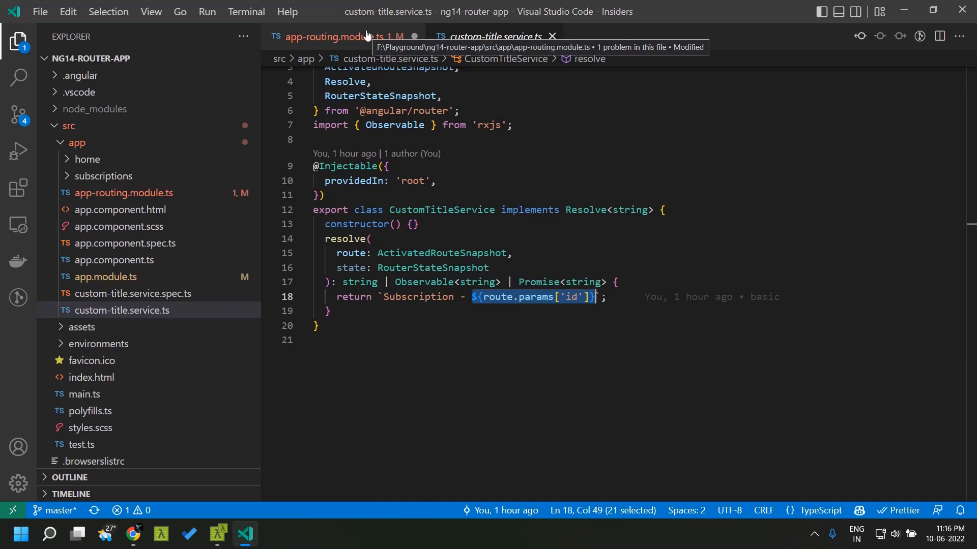
# Set the subscriptions/:id route title to CustomTitleService with its auto-import, and save
pyautogui.click(339, 36)
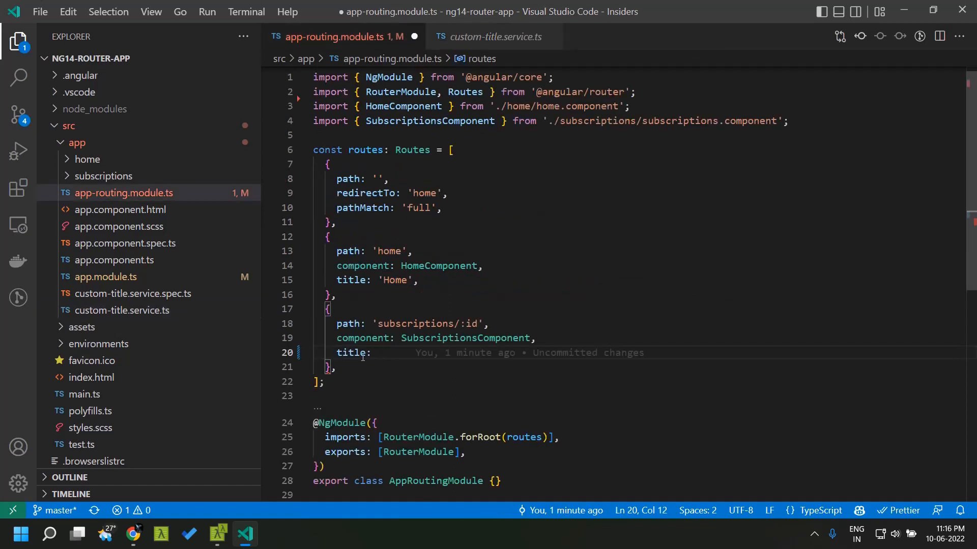
pyautogui.write('CustomTitleService')
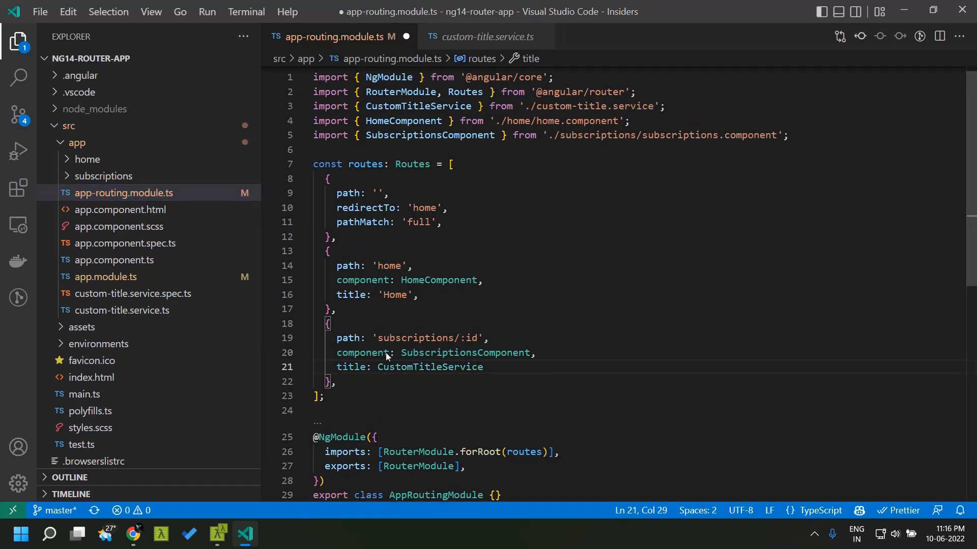
pyautogui.press('ctrl+s')
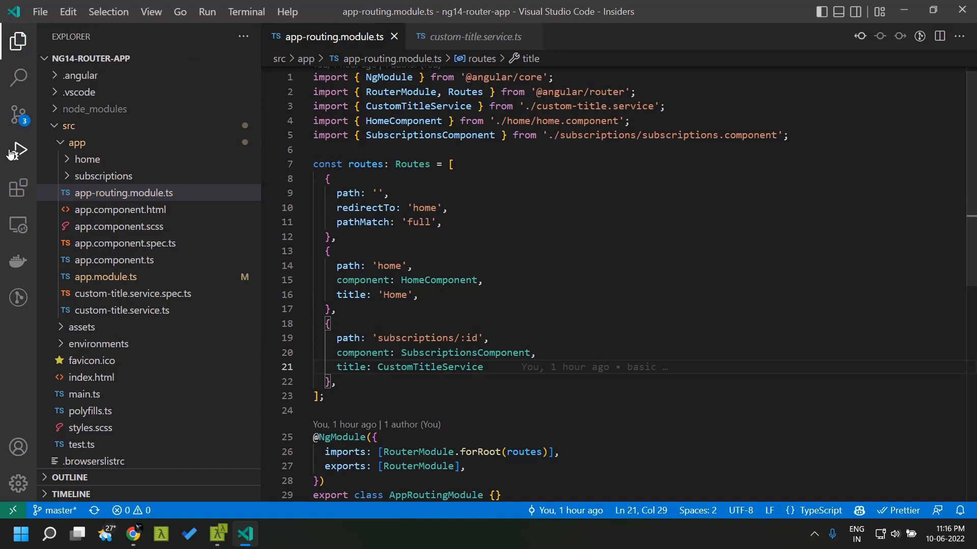
pyautogui.click(86, 159)
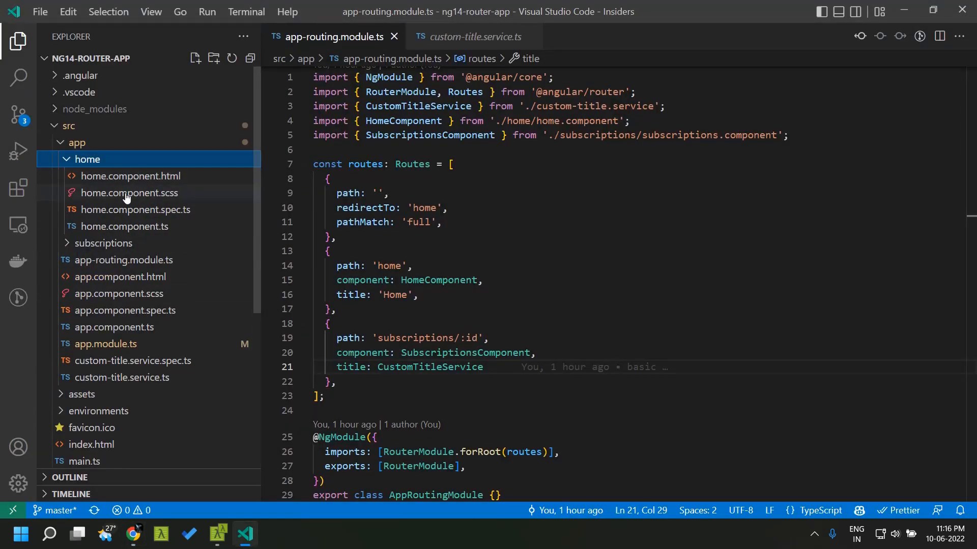
# View home.component.html's links to /subscriptions/normal and /subscriptions/premium
pyautogui.click(130, 175)
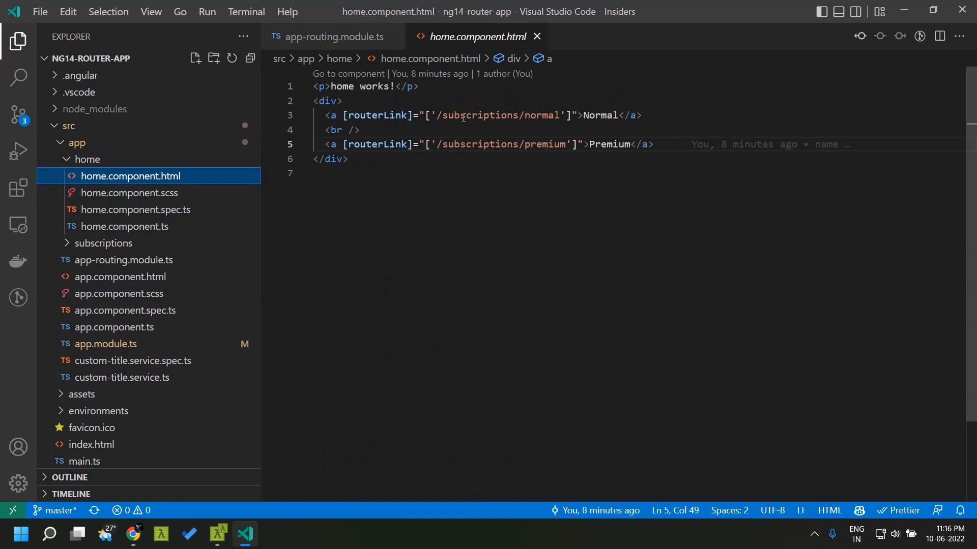
pyautogui.doubleClick(478, 115)
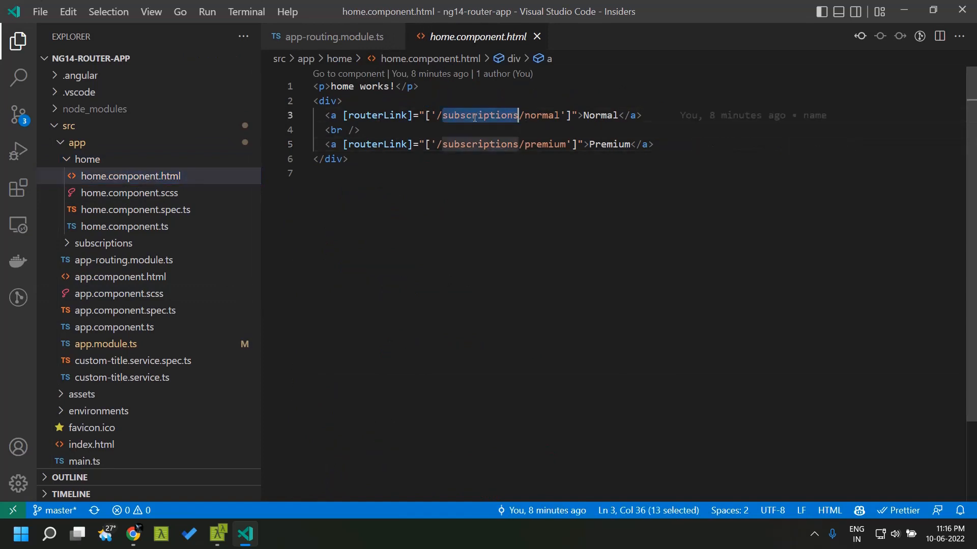
pyautogui.click(478, 144)
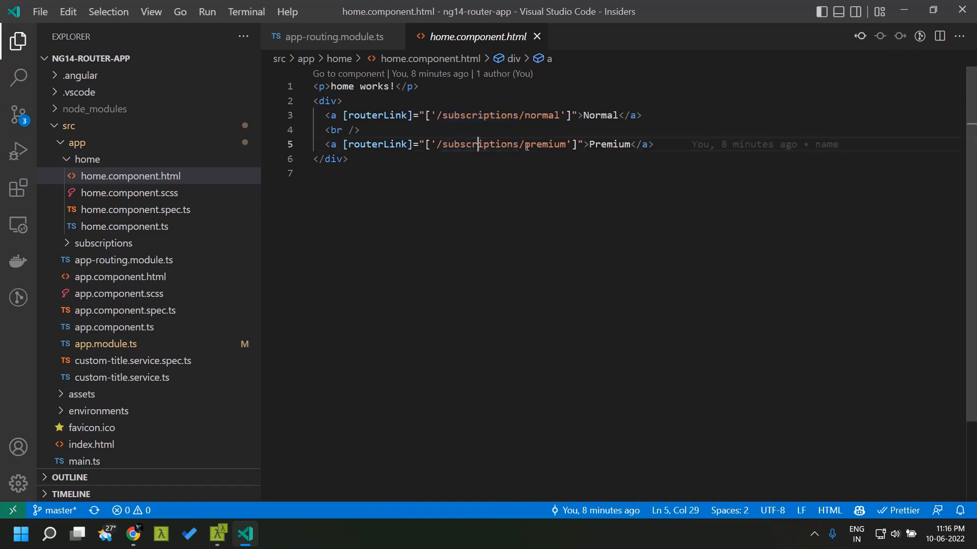
# Visit the Normal and Premium pages, titled 'Subscription - normal' and 'Subscription - premium'
pyautogui.click(132, 534)
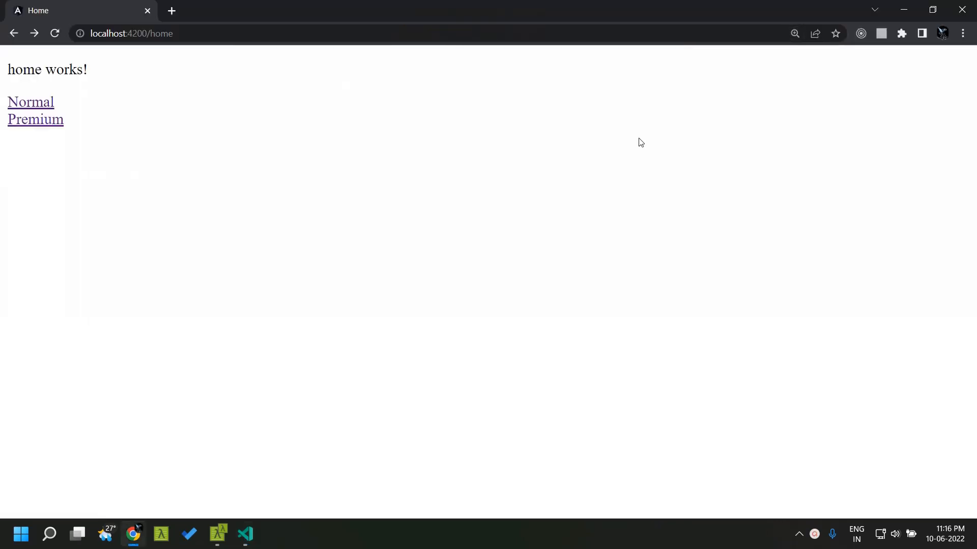
pyautogui.moveTo(30, 102)
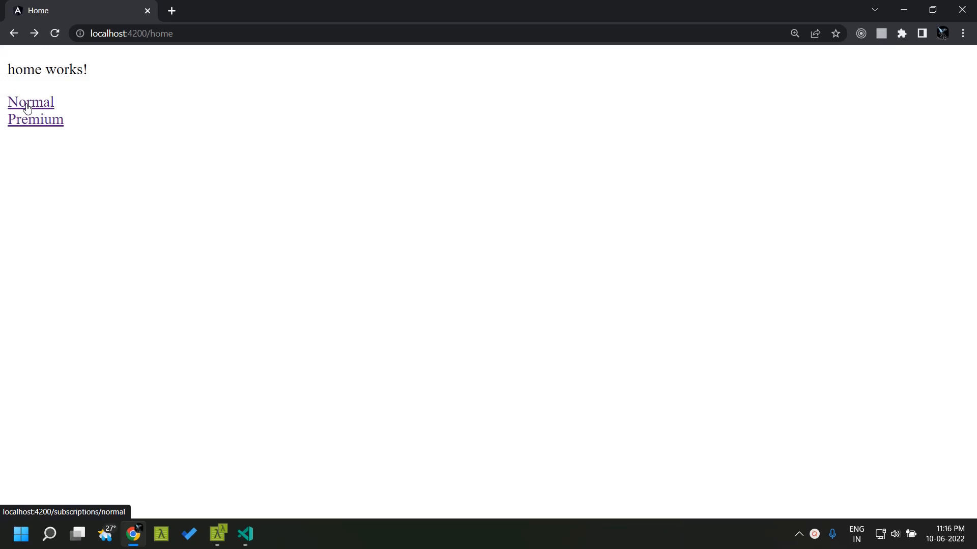
pyautogui.click(30, 102)
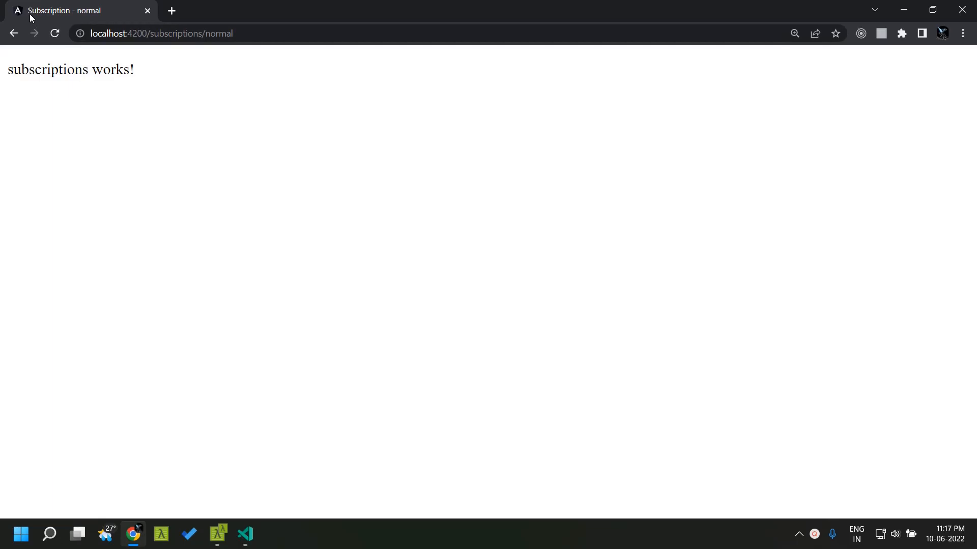
pyautogui.moveTo(75, 11)
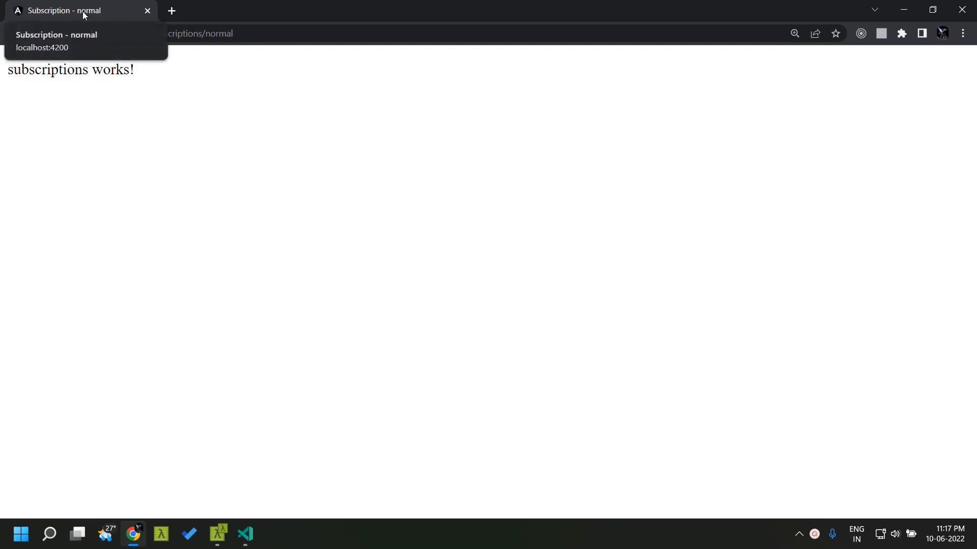
pyautogui.moveTo(106, 11)
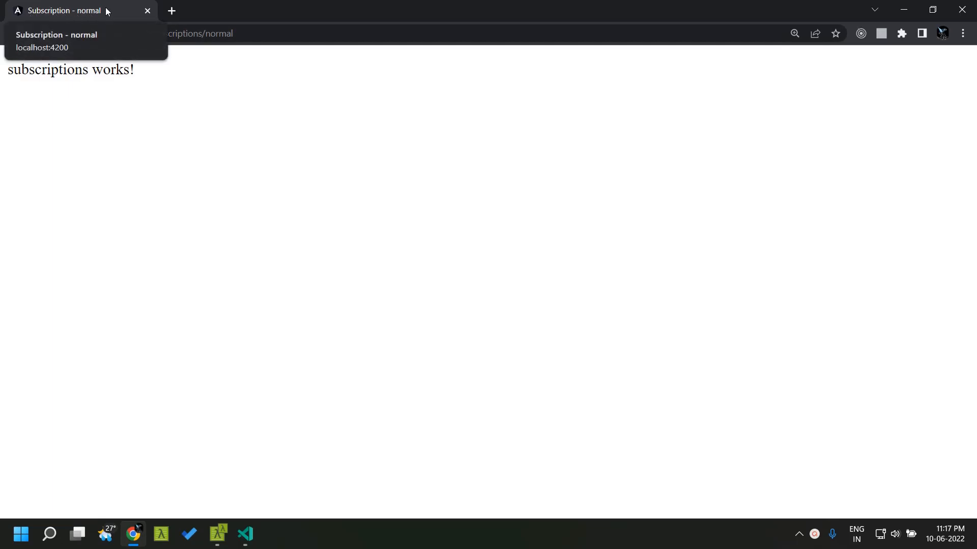
pyautogui.click(14, 33)
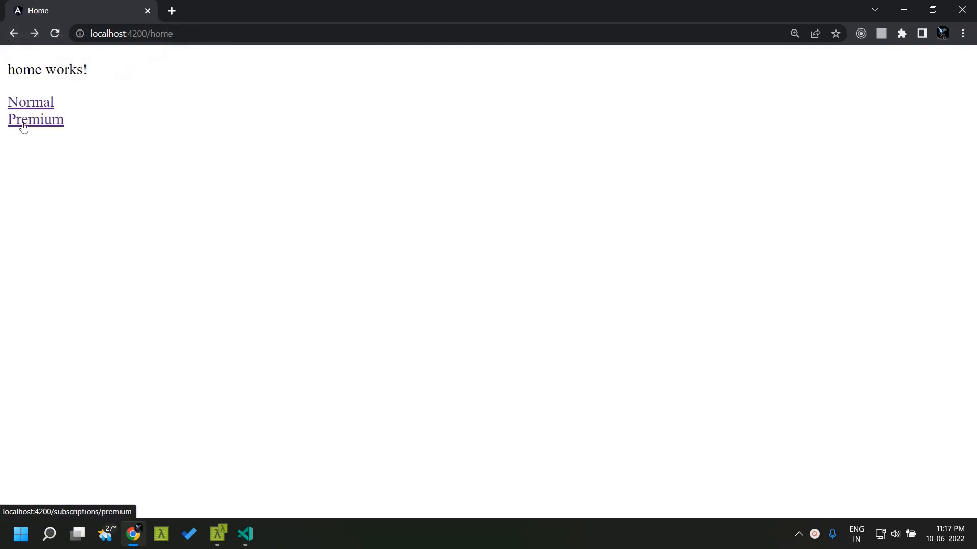
pyautogui.click(36, 119)
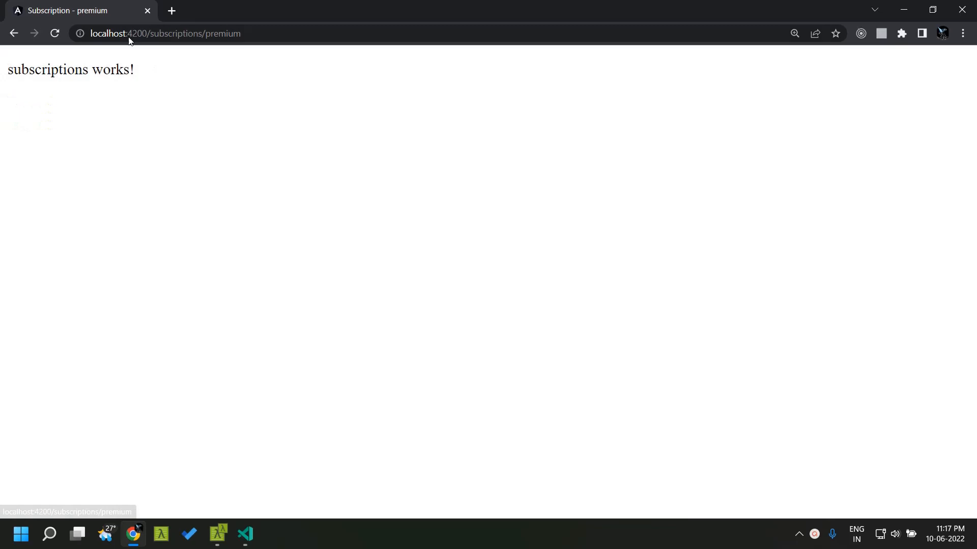
pyautogui.moveTo(80, 14)
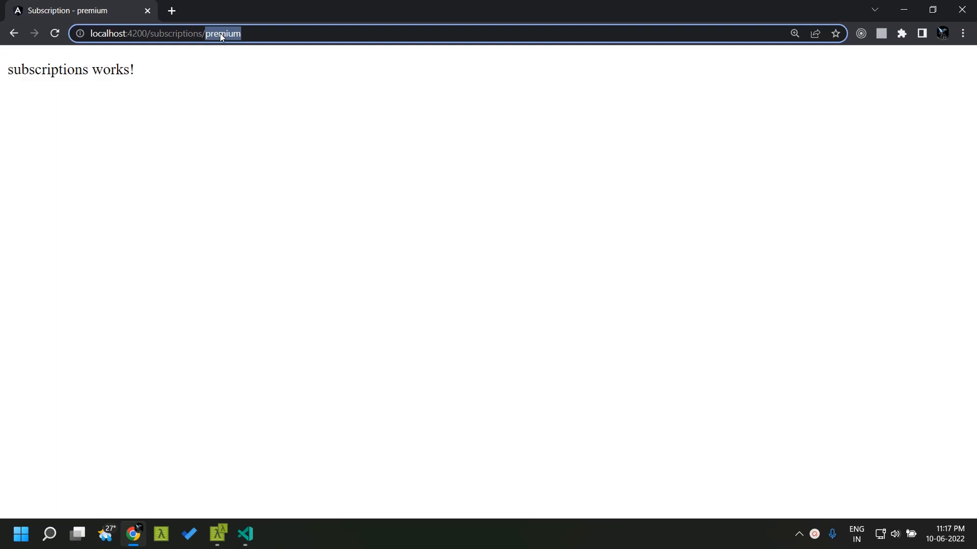
pyautogui.click(245, 533)
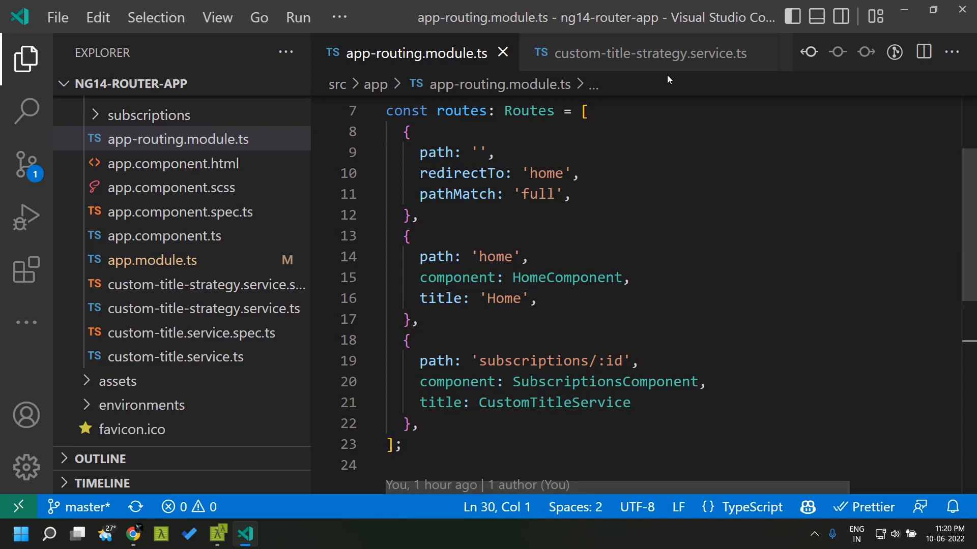
# Compare CustomTitleStrategy's updateTitle with the Home route title and view Angular's TitleStrategy declaration
pyautogui.click(648, 53)
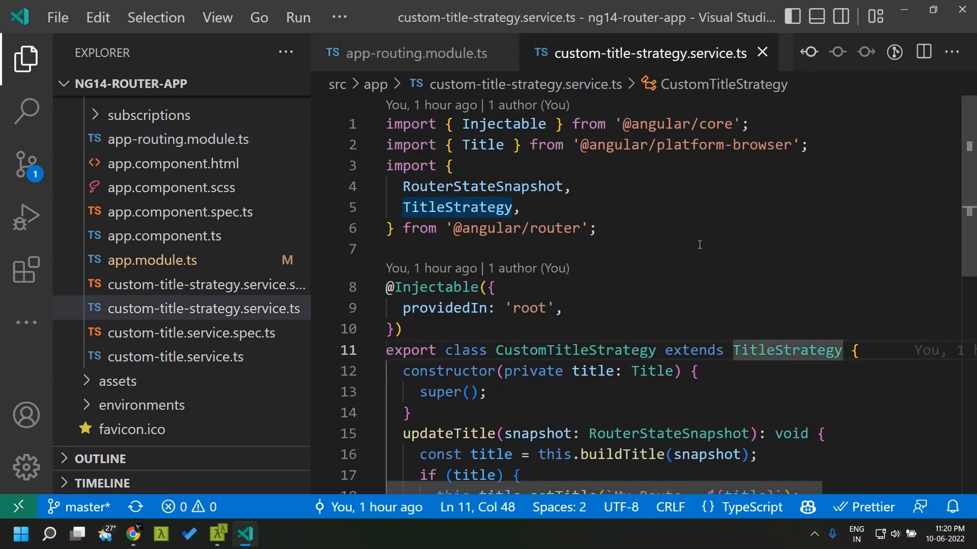
pyautogui.scroll(-3)
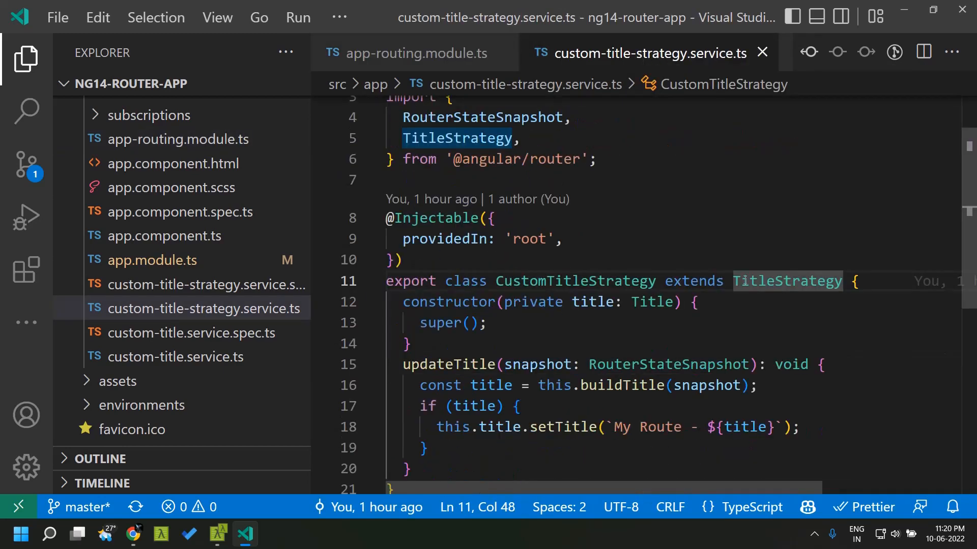
pyautogui.moveTo(734, 202)
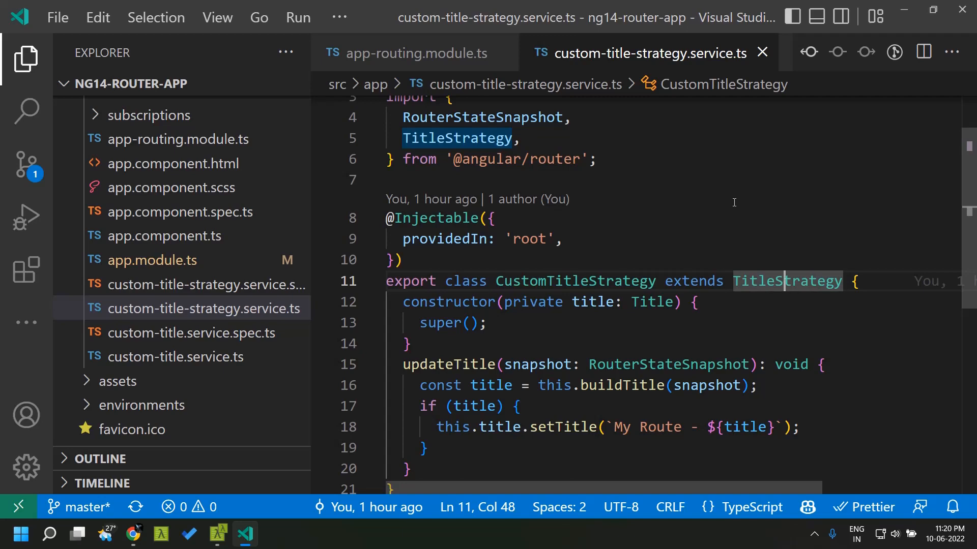
pyautogui.click(412, 53)
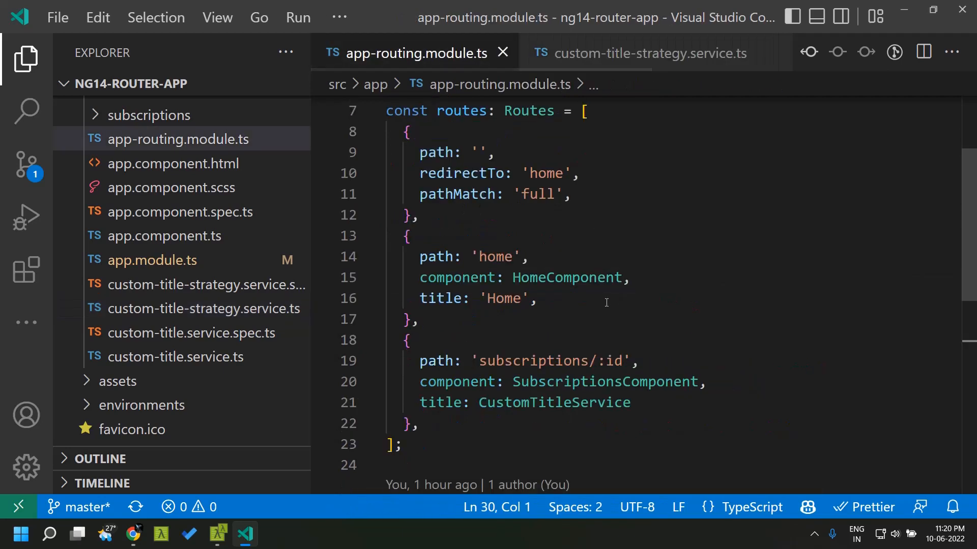
pyautogui.doubleClick(503, 299)
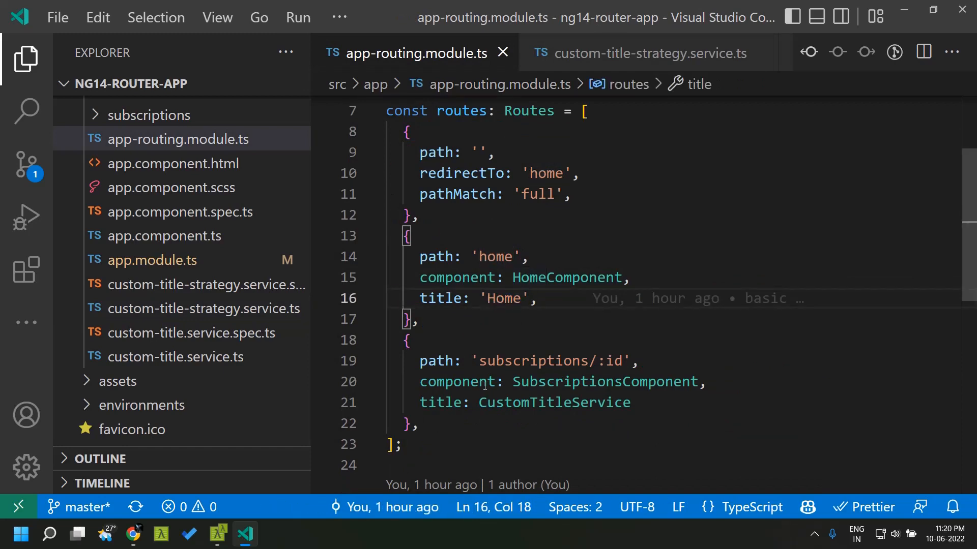
pyautogui.moveTo(570, 376)
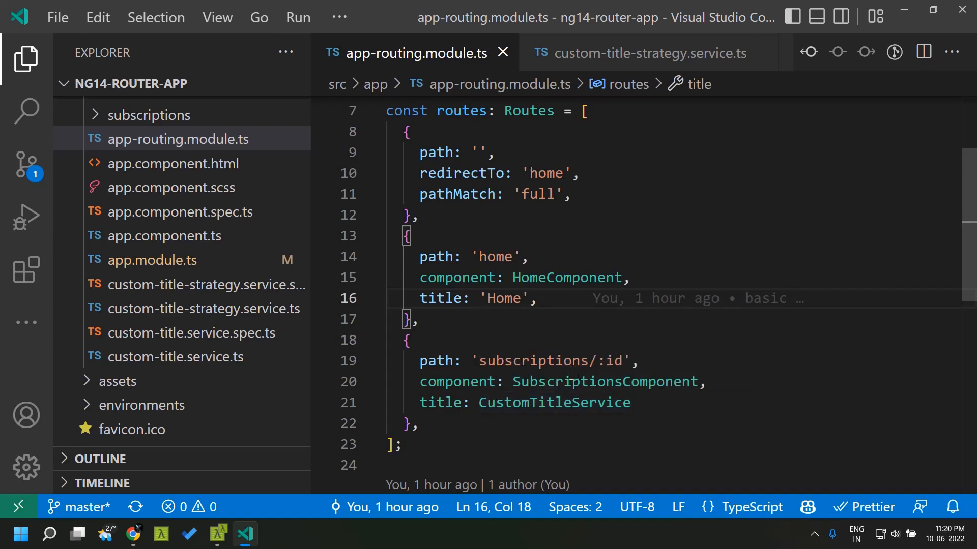
pyautogui.click(648, 53)
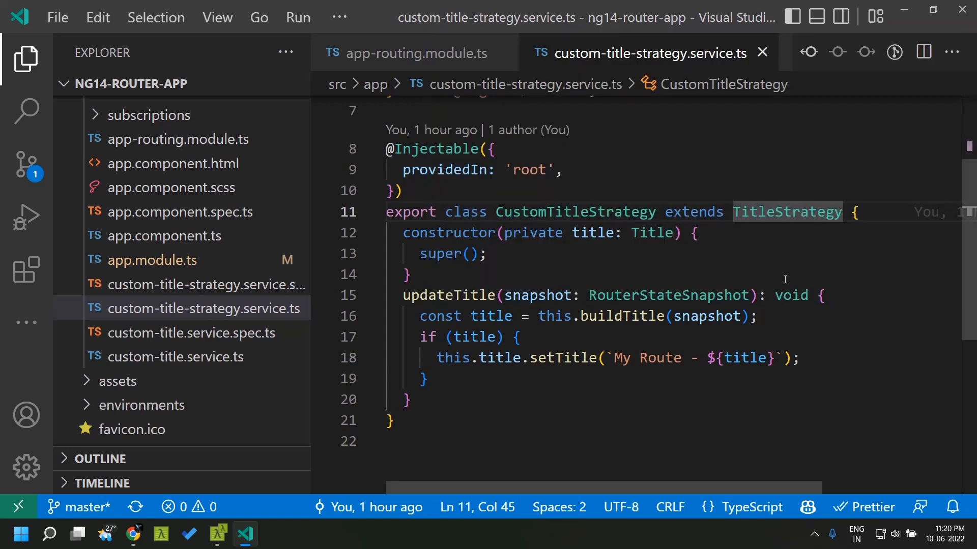
pyautogui.click(787, 212)
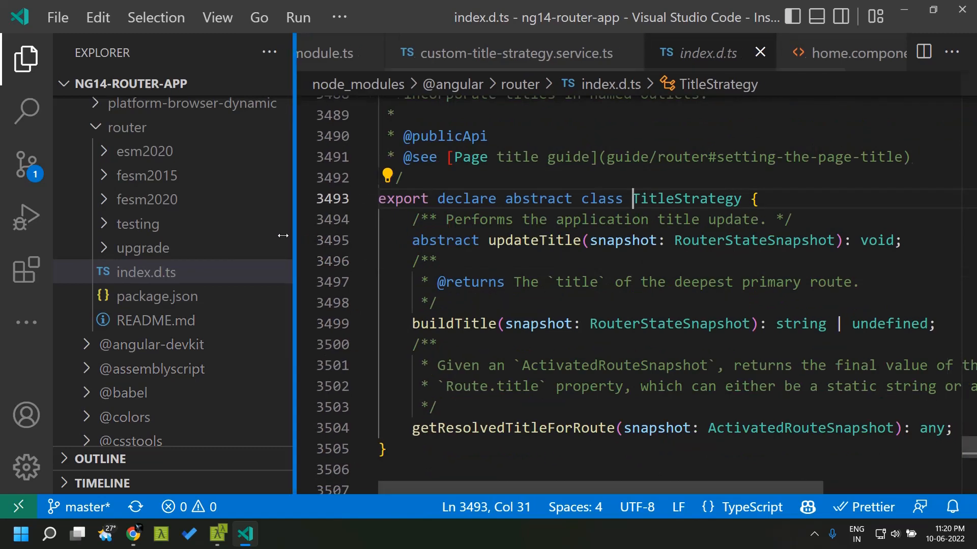
pyautogui.click(517, 240)
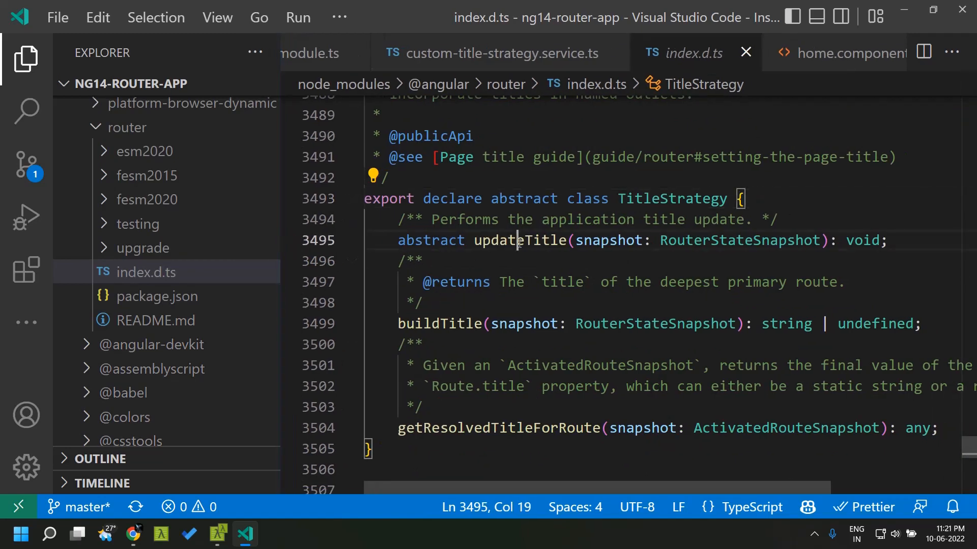
pyautogui.moveTo(516, 241)
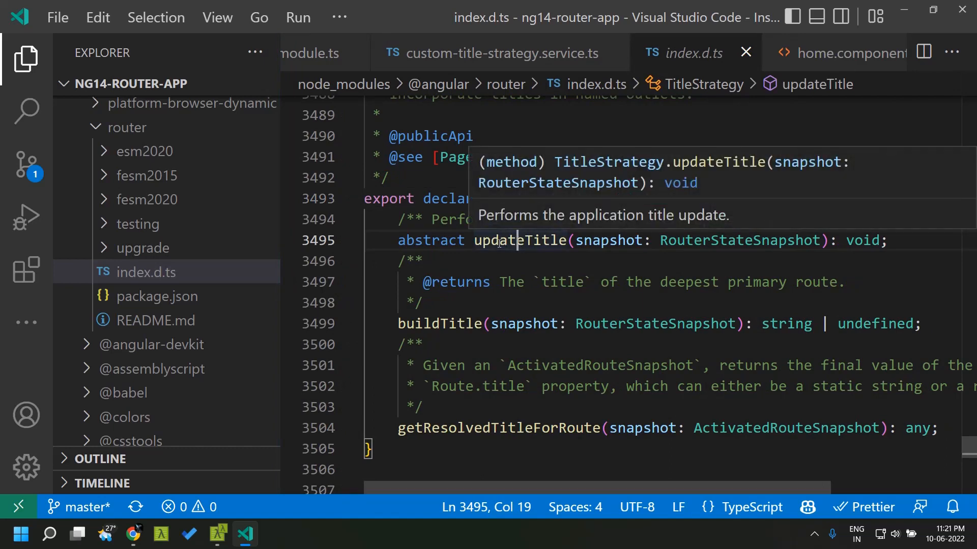
pyautogui.doubleClick(518, 241)
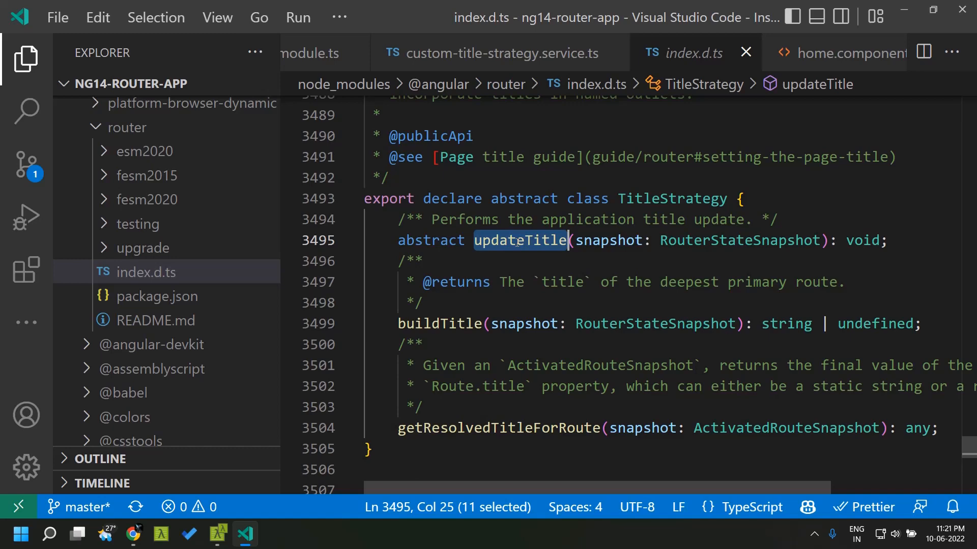
pyautogui.click(434, 324)
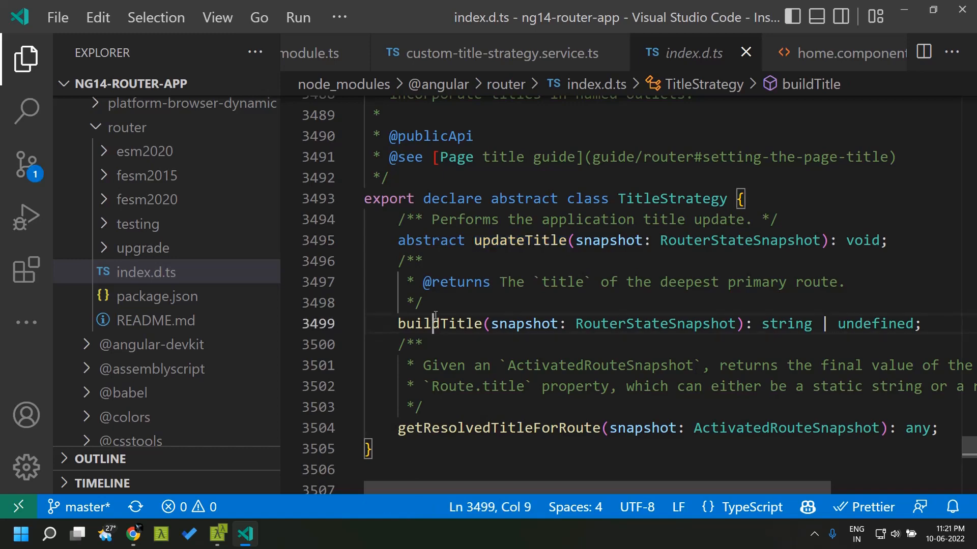
pyautogui.click(496, 428)
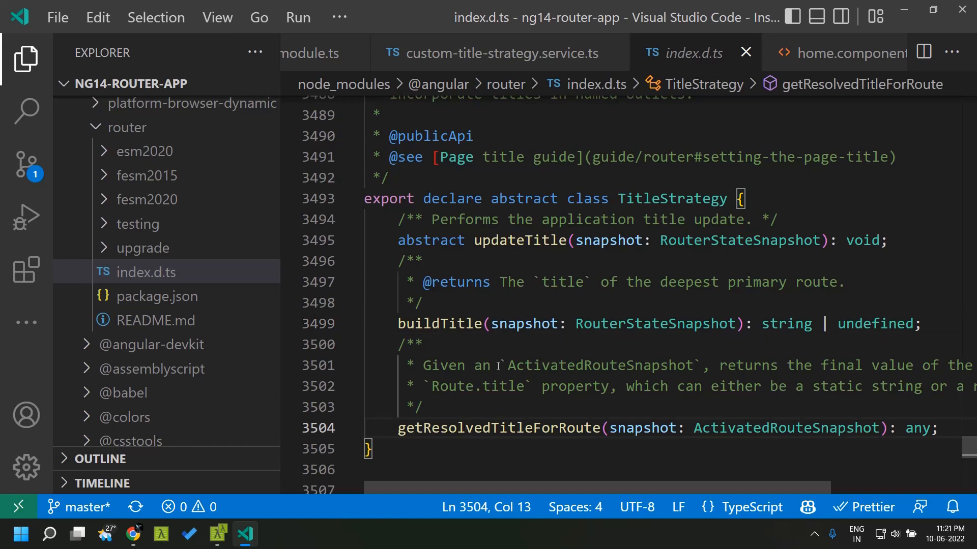
pyautogui.moveTo(430, 311)
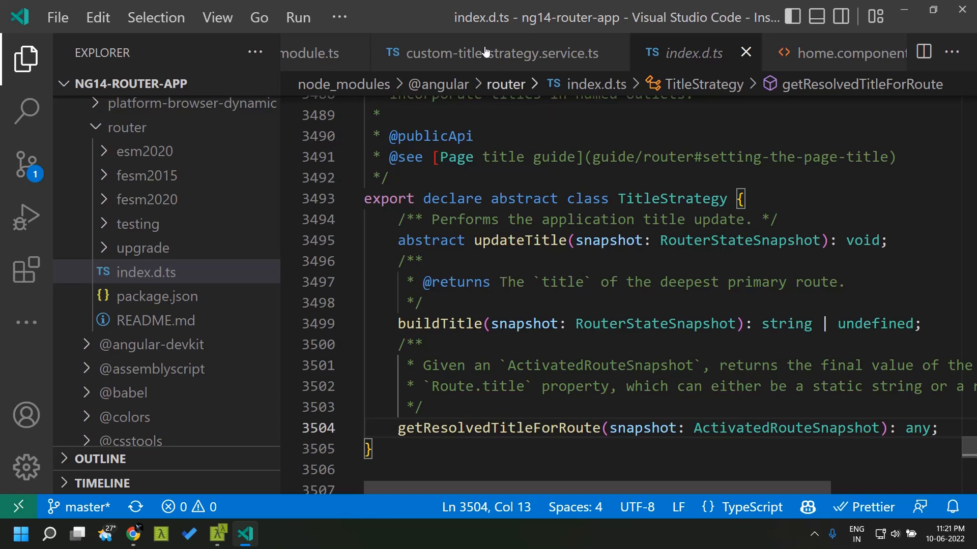
# Review updateTitle's snapshot parameter and the 'My Route - ' prefix in CustomTitleStrategy
pyautogui.click(492, 53)
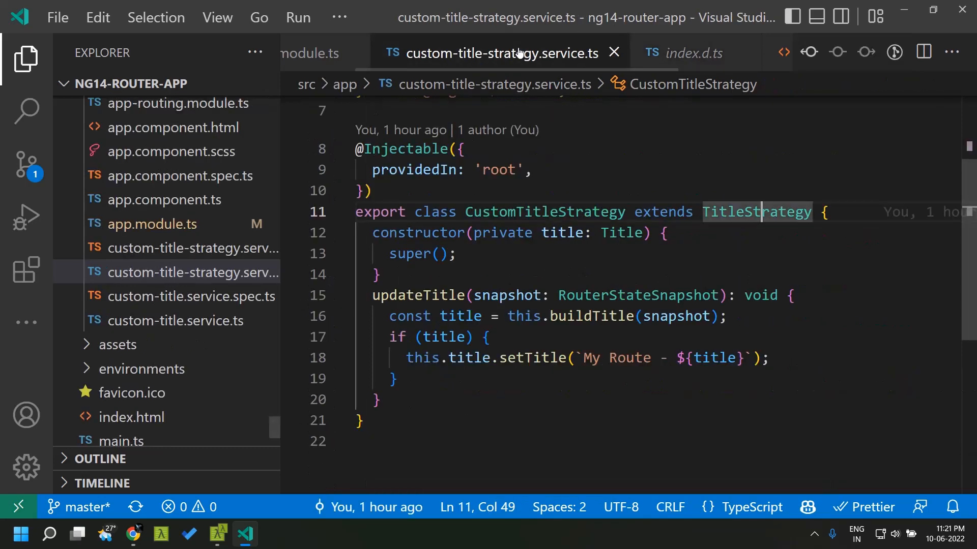
pyautogui.moveTo(543, 212)
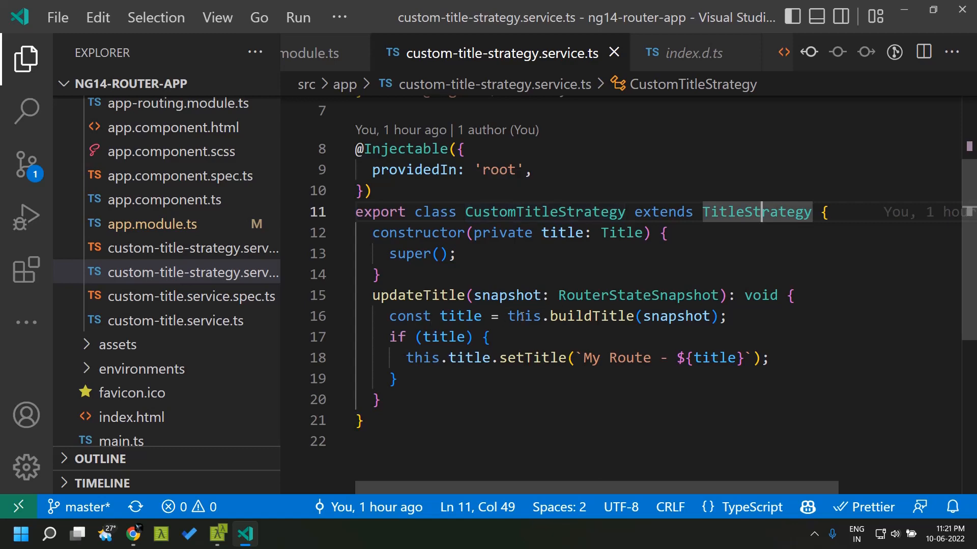
pyautogui.doubleClick(677, 315)
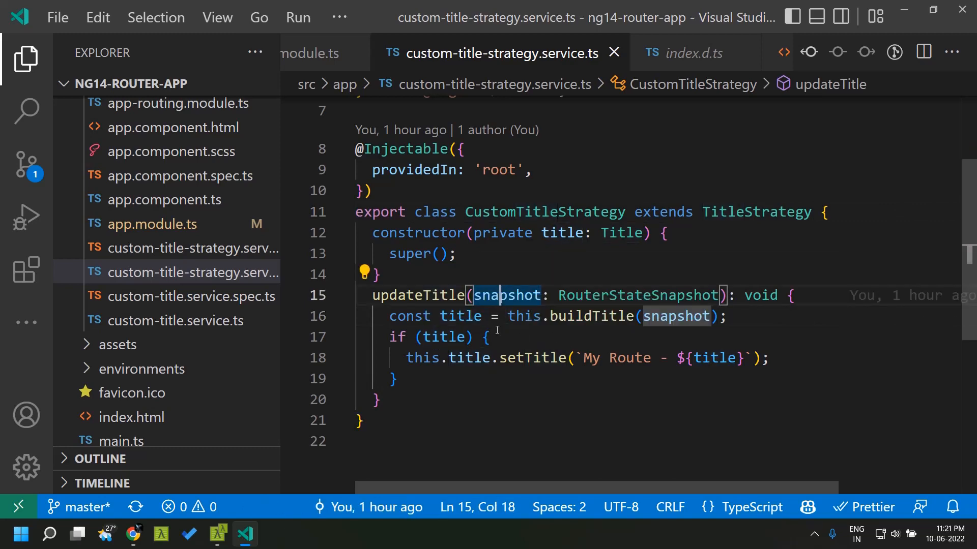
pyautogui.doubleClick(630, 357)
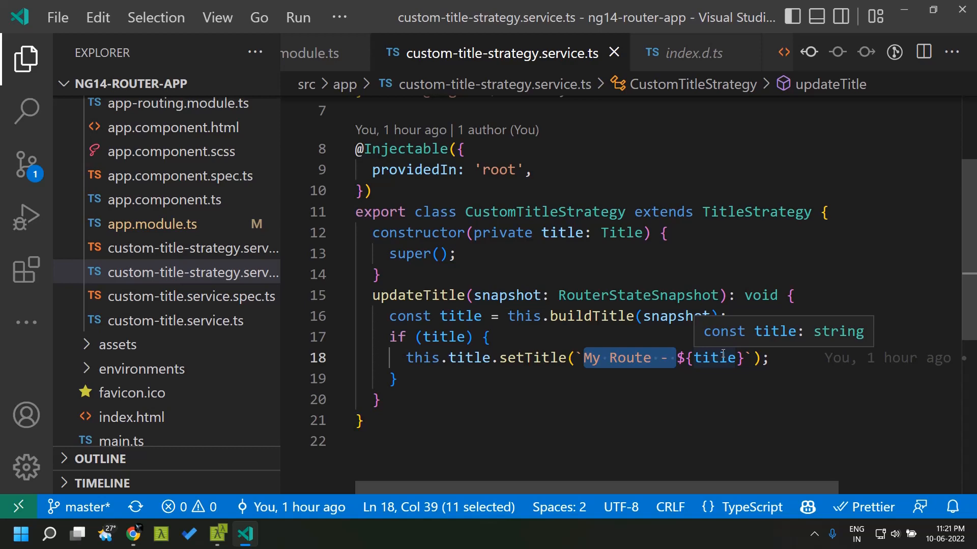
pyautogui.moveTo(586, 364)
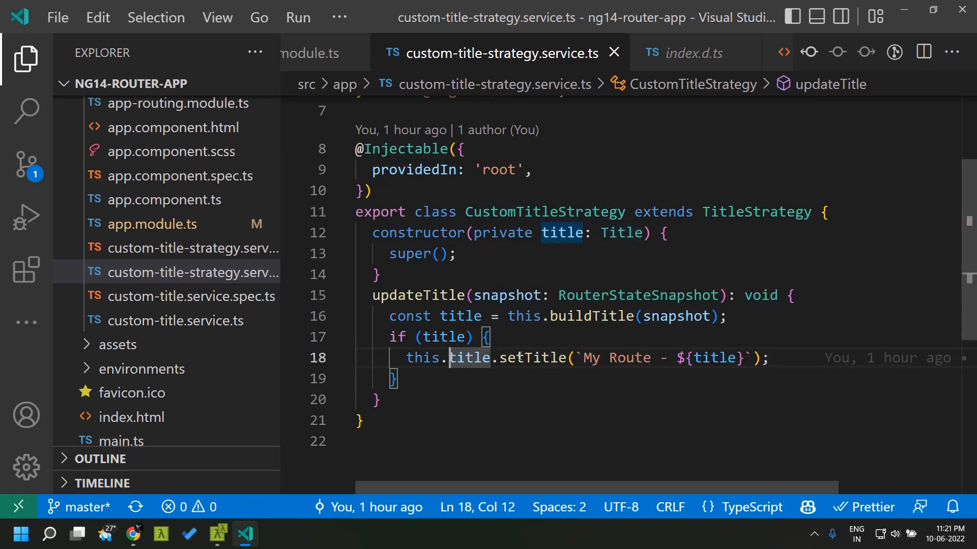
pyautogui.moveTo(529, 358)
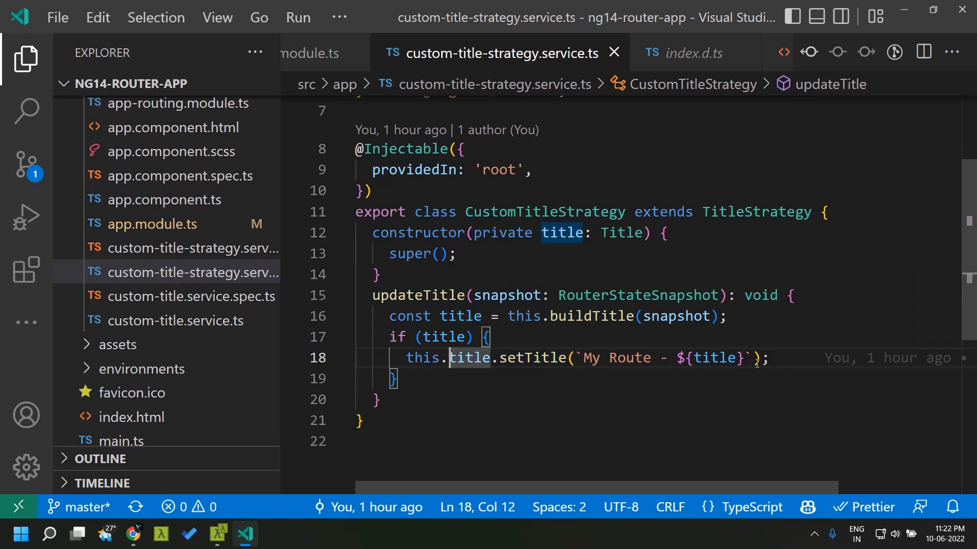
pyautogui.moveTo(573, 198)
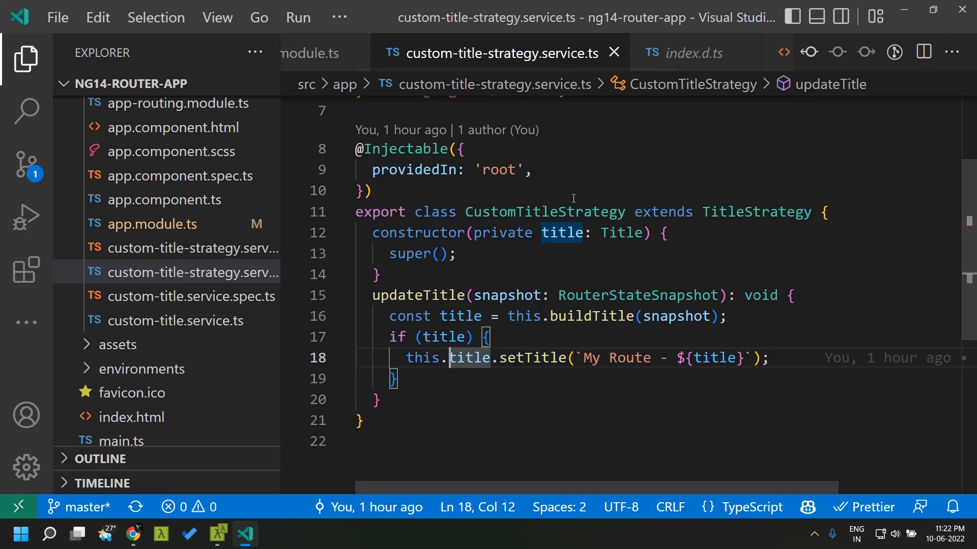
pyautogui.doubleClick(543, 212)
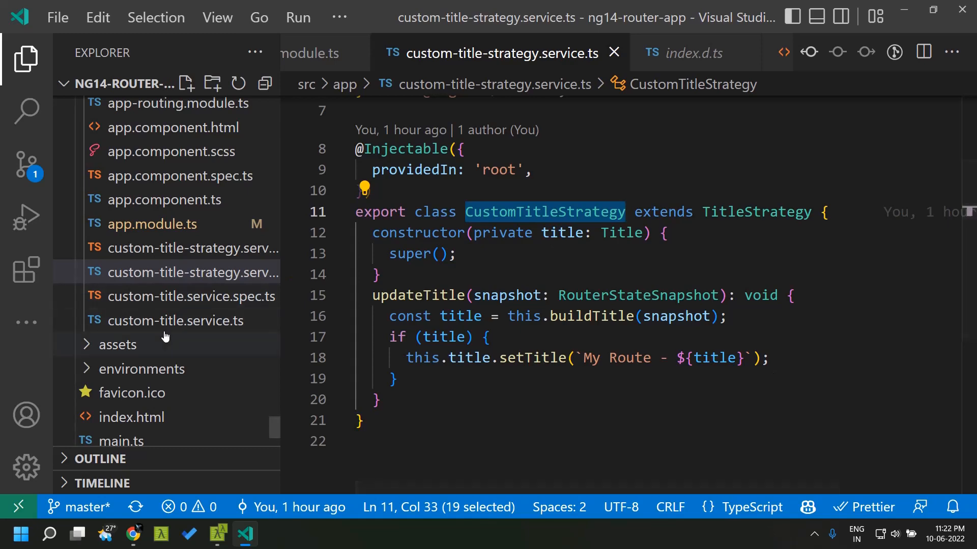
pyautogui.click(151, 224)
pyautogui.write('provide: TitleStrategy,')
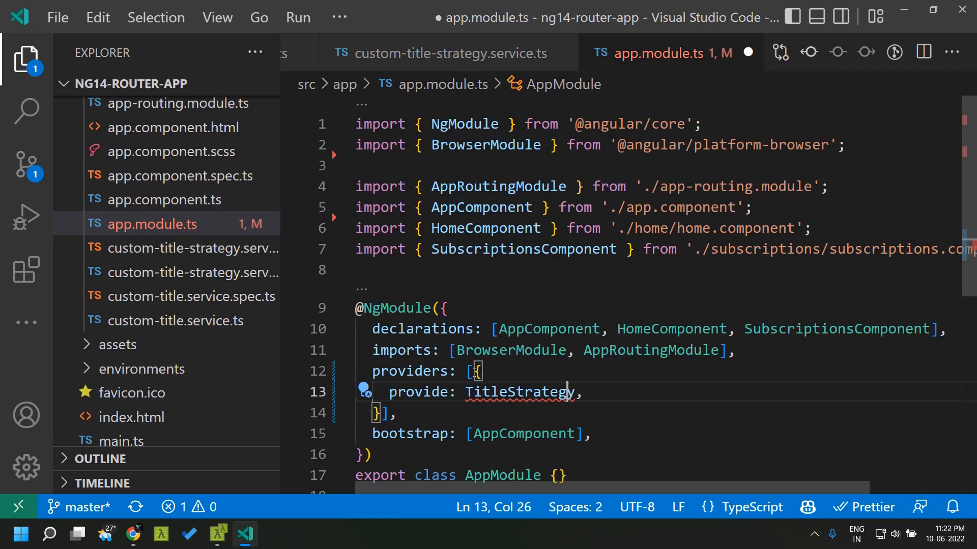
# Provide TitleStrategy with useClass CustomTitleStrategy in AppModule, import both, save and test in the browser
pyautogui.click(364, 392)
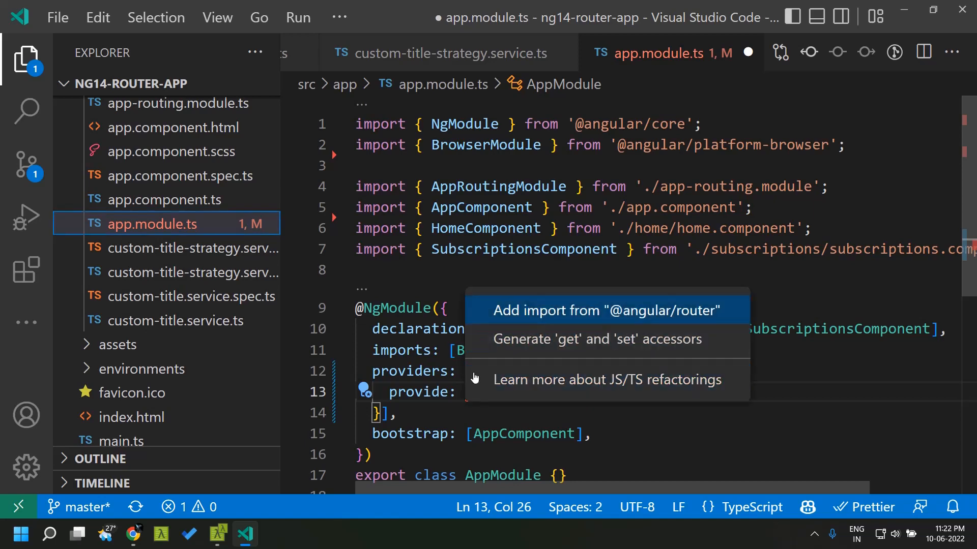
pyautogui.click(605, 310)
pyautogui.write(', useClass: Cust')
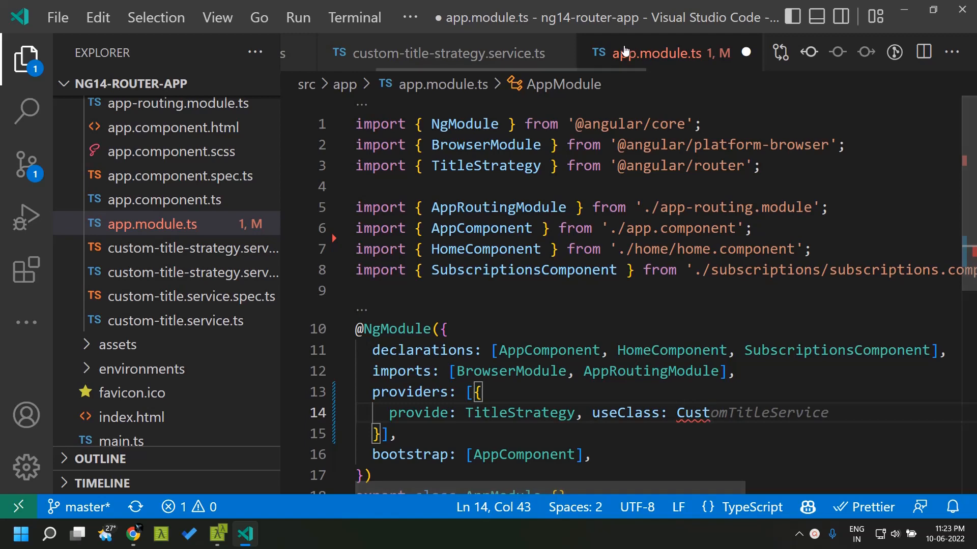
pyautogui.click(436, 53)
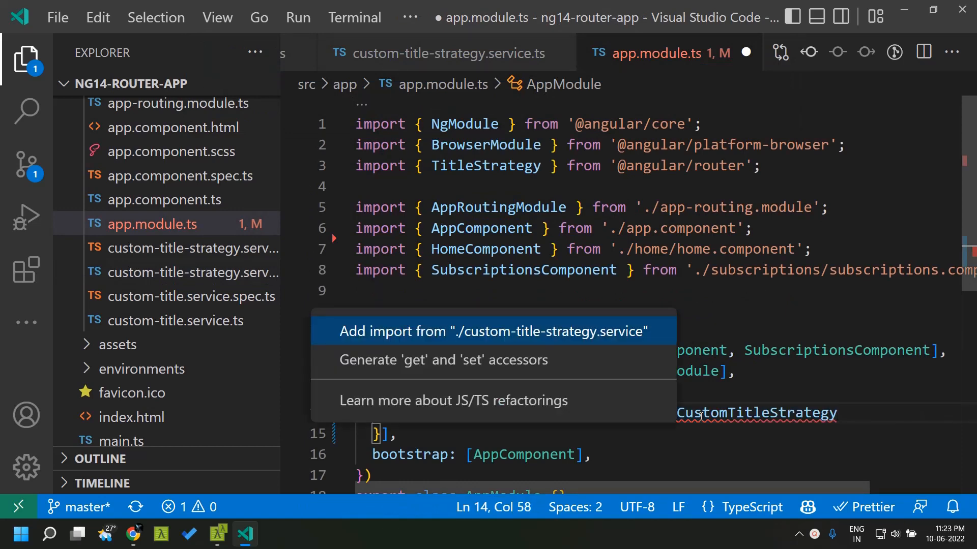
pyautogui.click(493, 331)
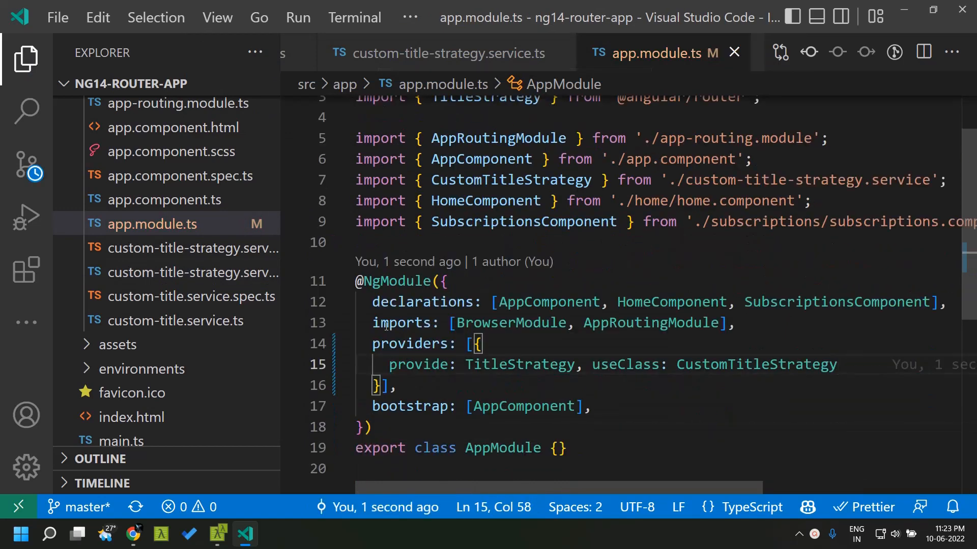
pyautogui.click(133, 535)
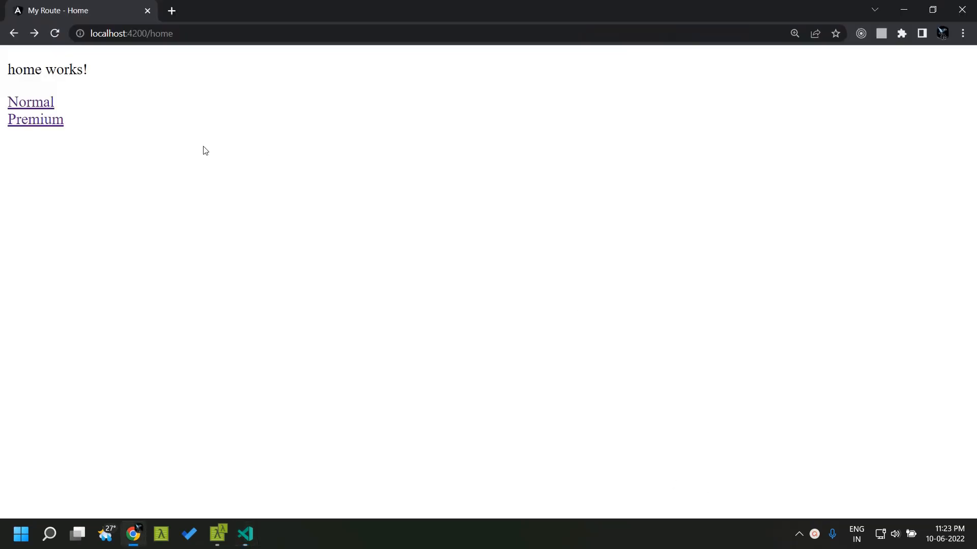
pyautogui.moveTo(58, 10)
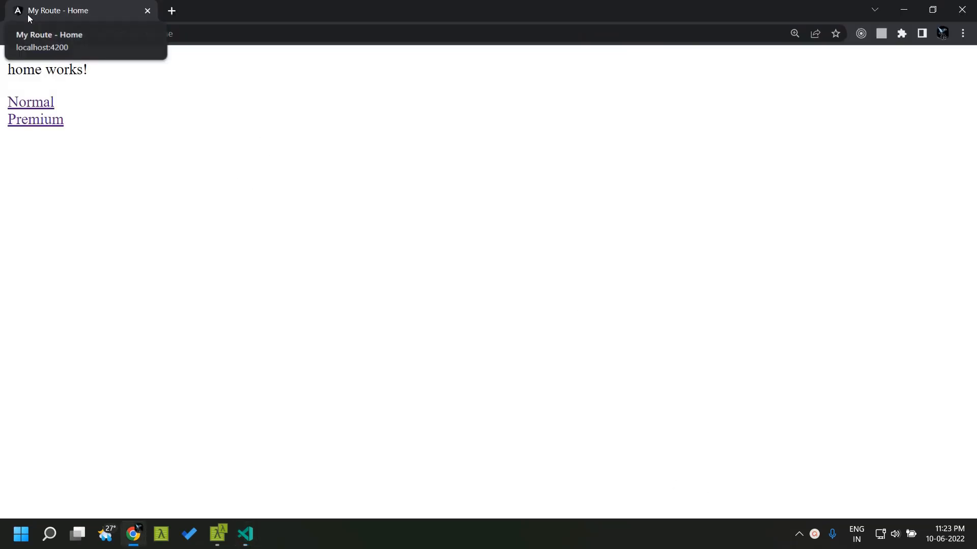
pyautogui.moveTo(64, 16)
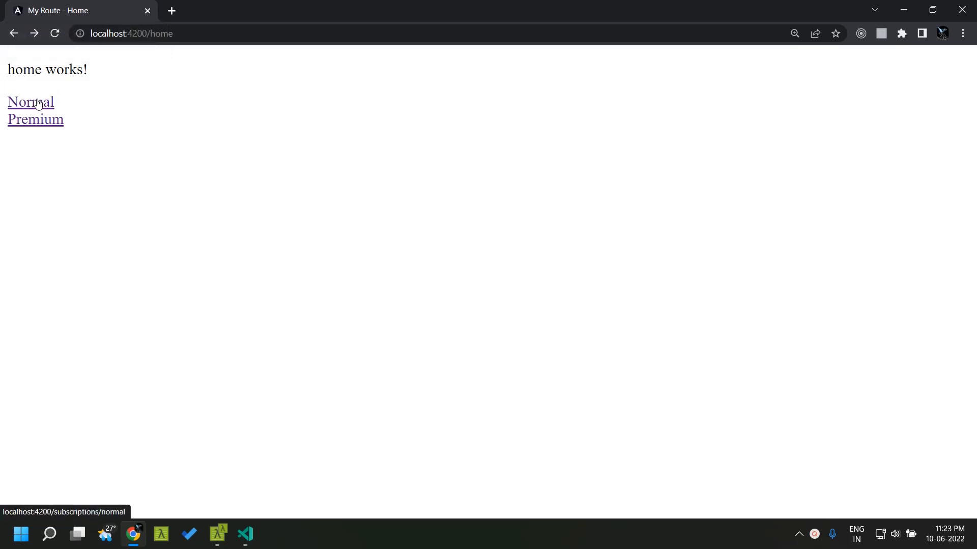
# Visit the Normal then Premium subscription pages to confirm tab titles start with 'My Route - '
pyautogui.click(30, 103)
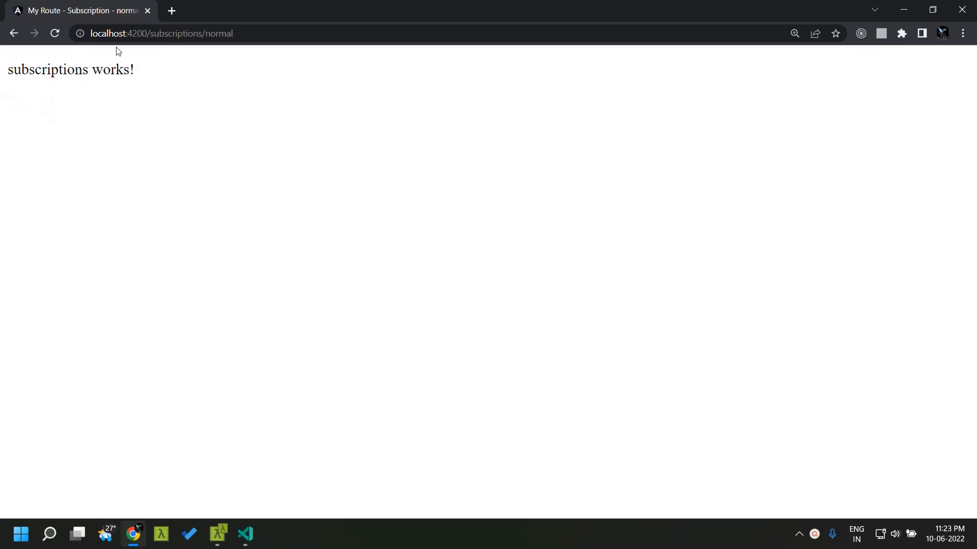
pyautogui.click(14, 33)
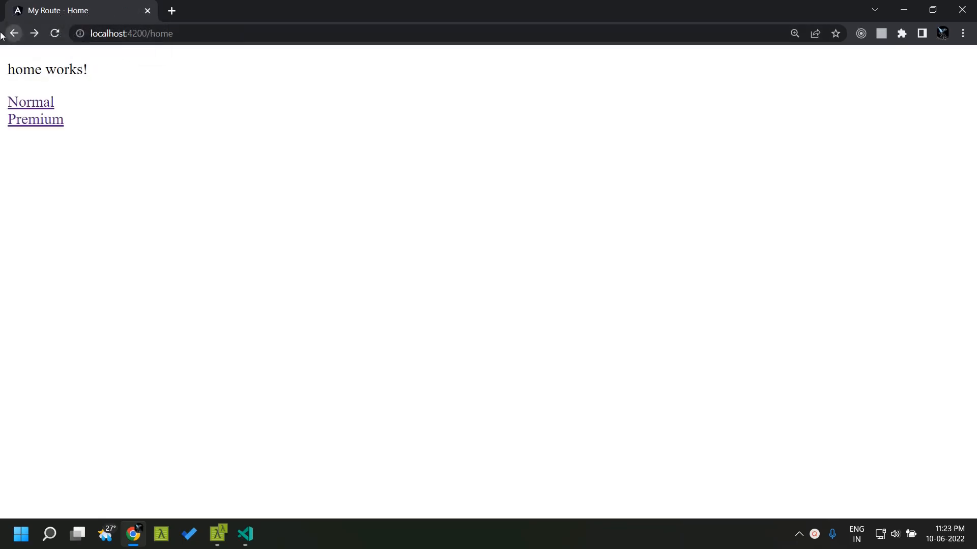
pyautogui.click(36, 119)
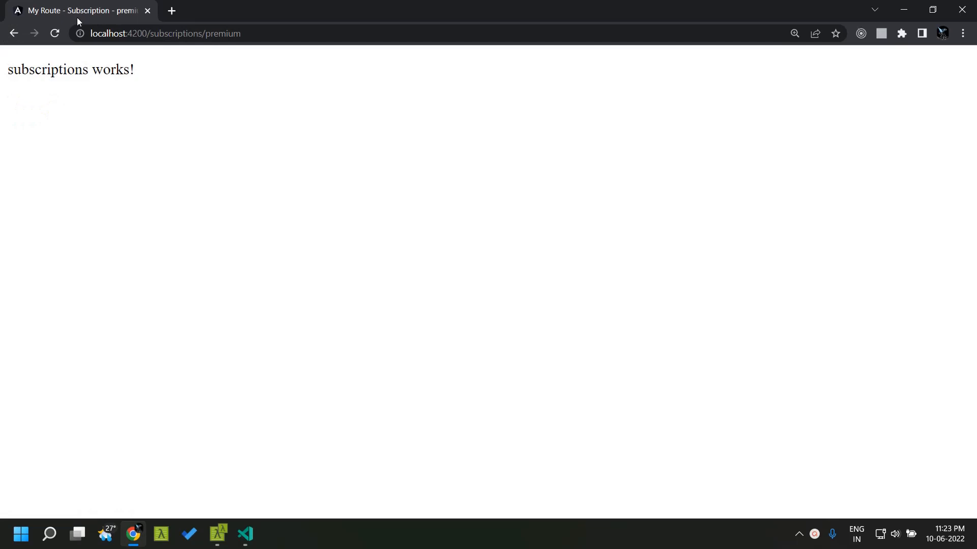
pyautogui.moveTo(136, 90)
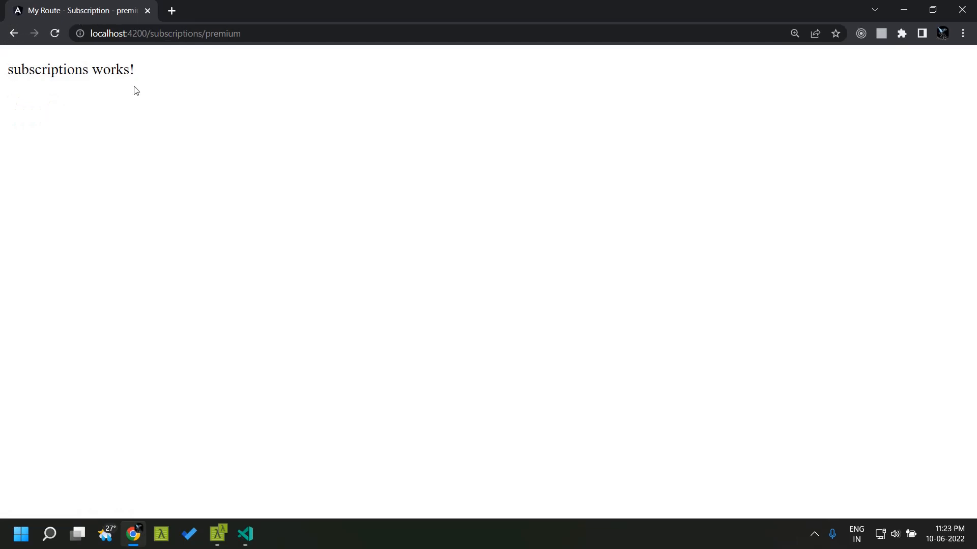